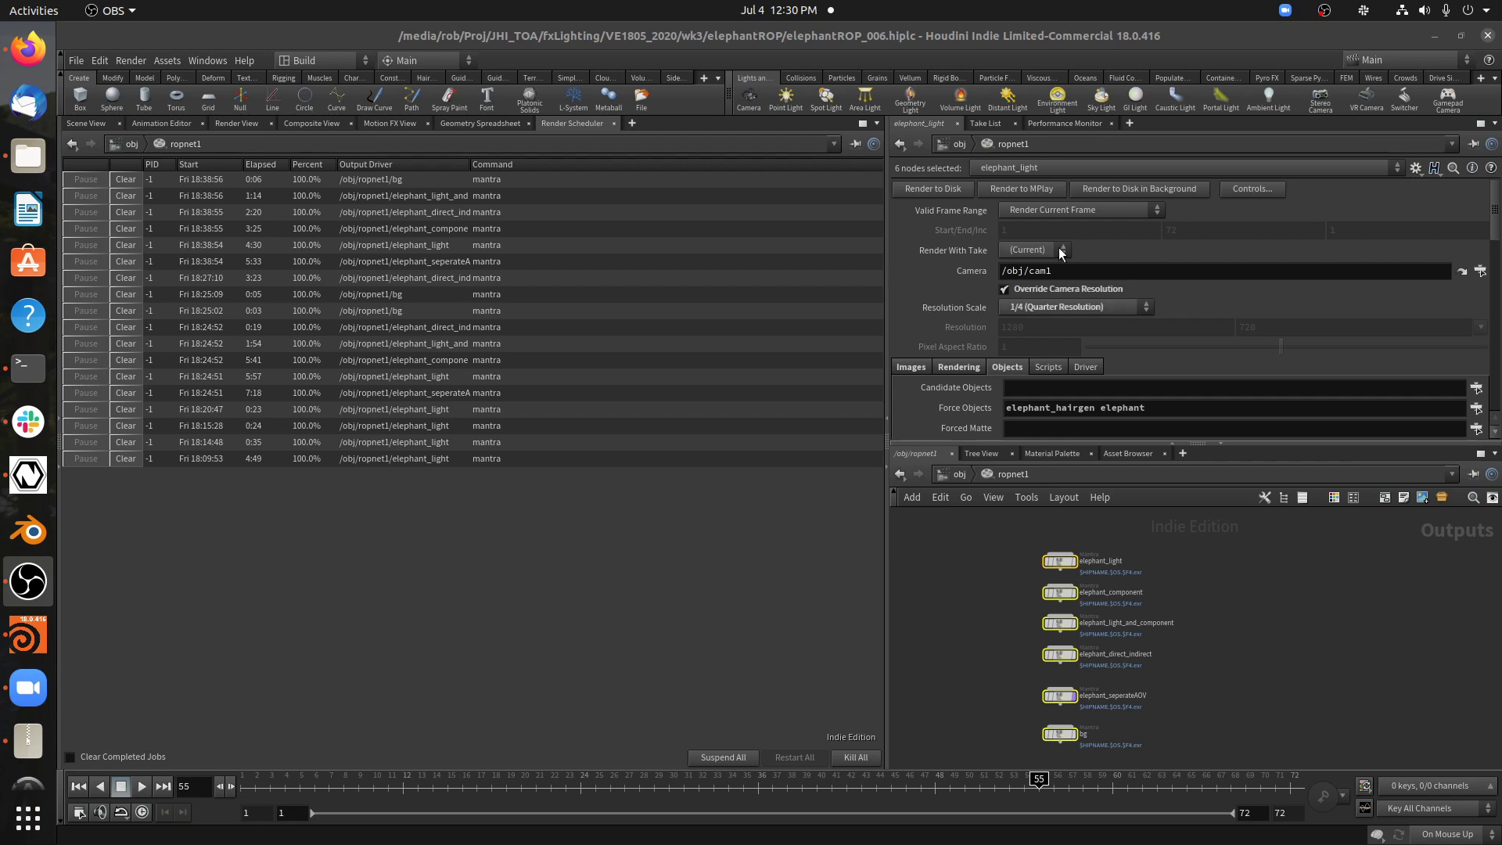
{"action": "mouse_move", "coordinate": [619, 212]}
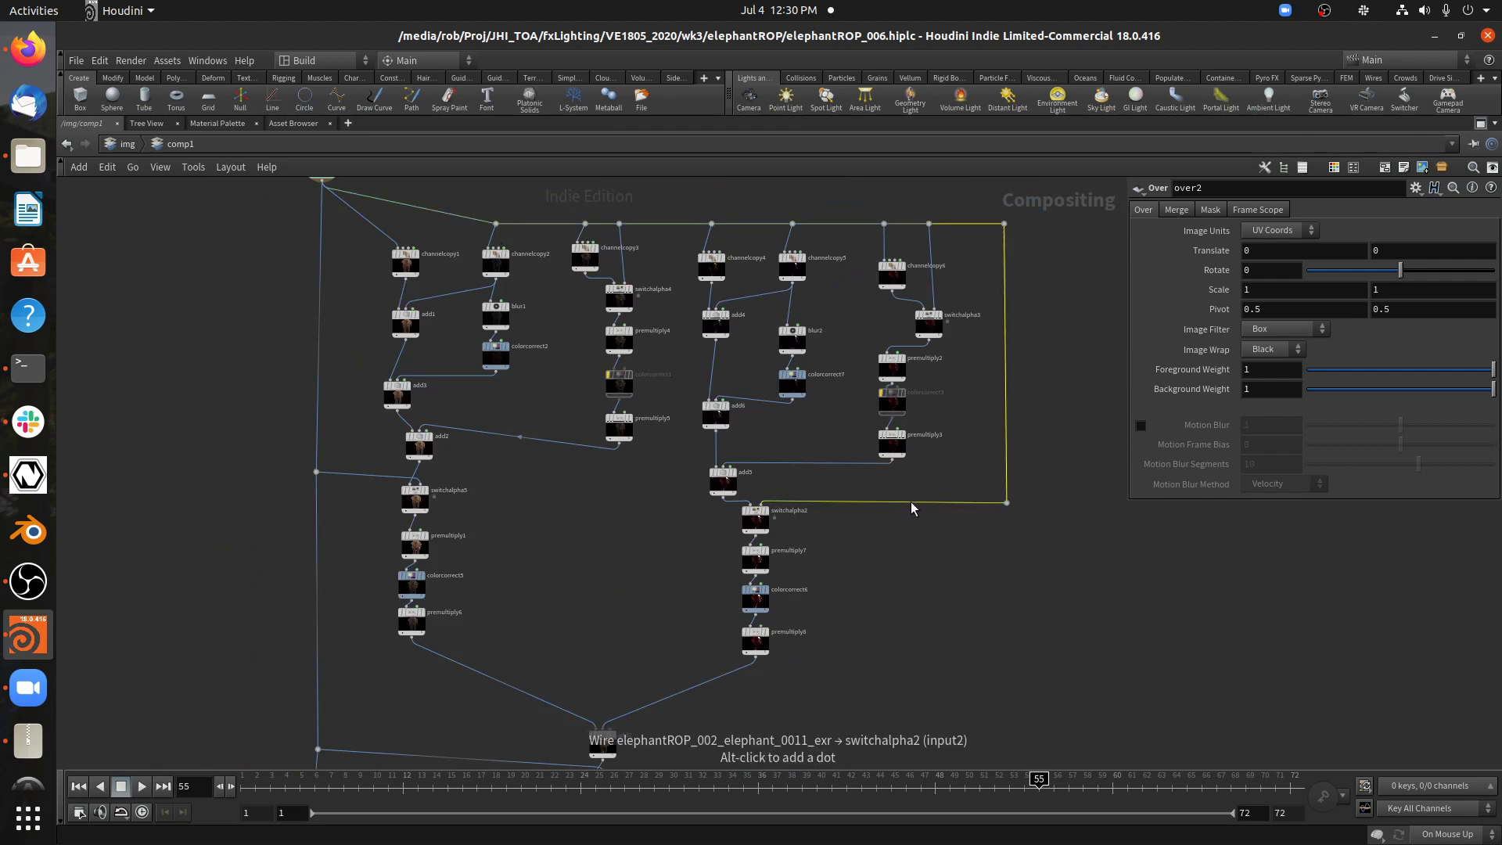
{"action": "mouse_move", "coordinate": [908, 510]}
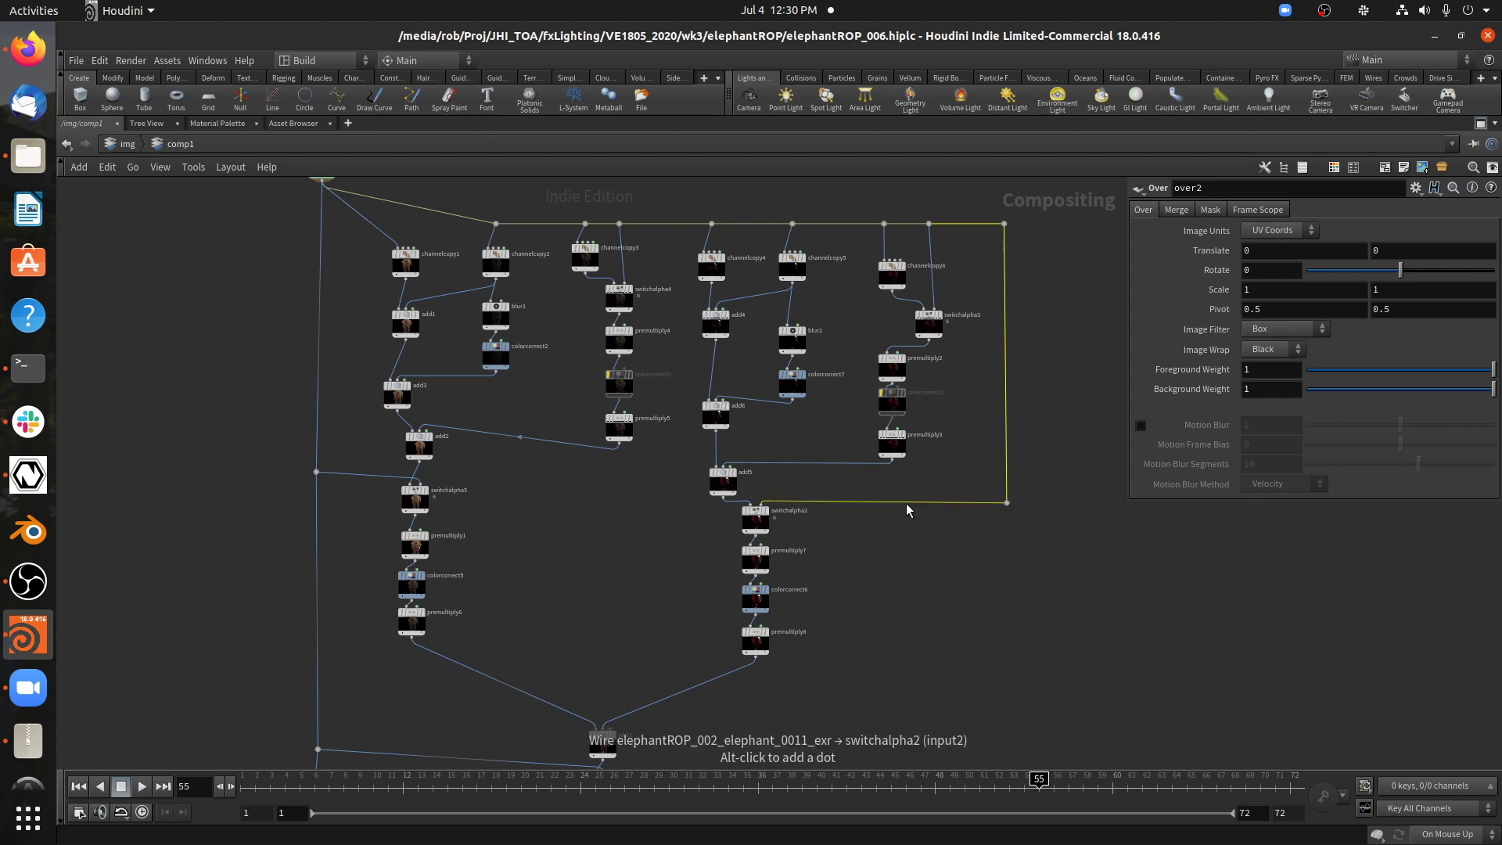
Frame the comp1 COP network showing all layer branches converging into the final add node
{"action": "left_click", "coordinate": [906, 503]}
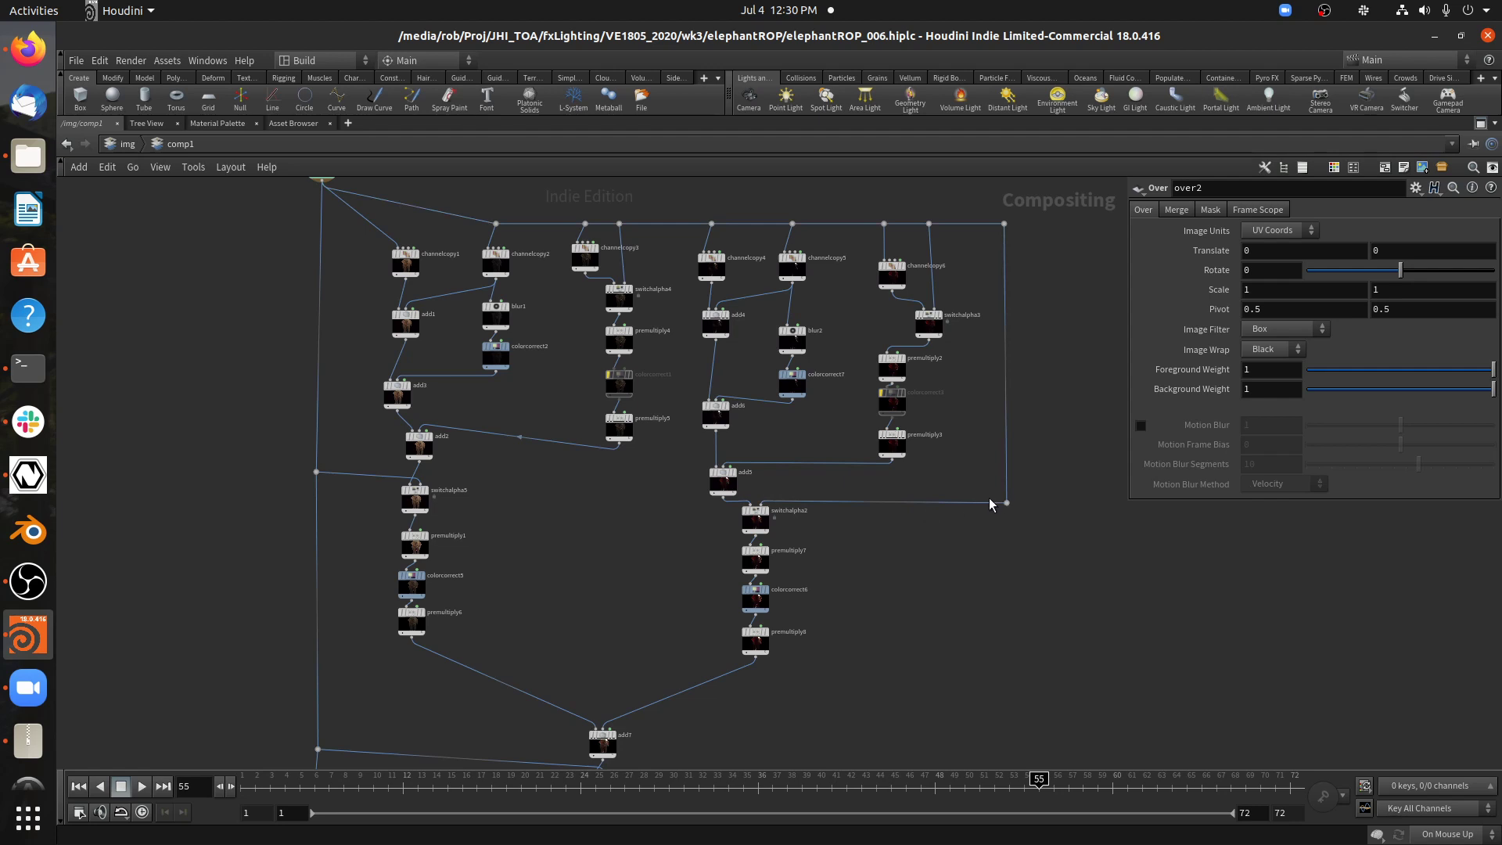
{"action": "mouse_move", "coordinate": [505, 242]}
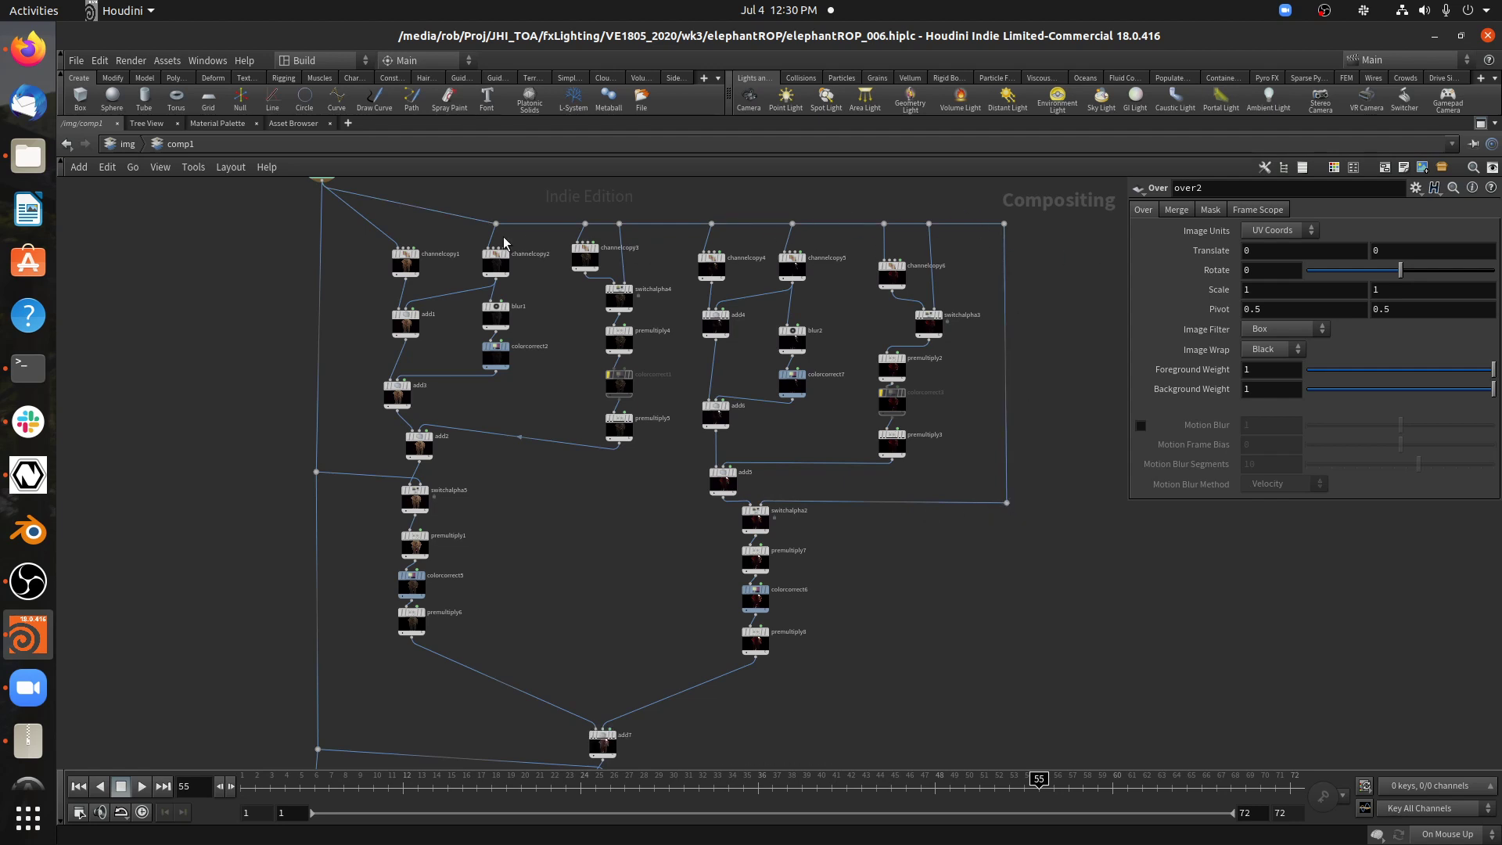
{"action": "mouse_move", "coordinate": [465, 539]}
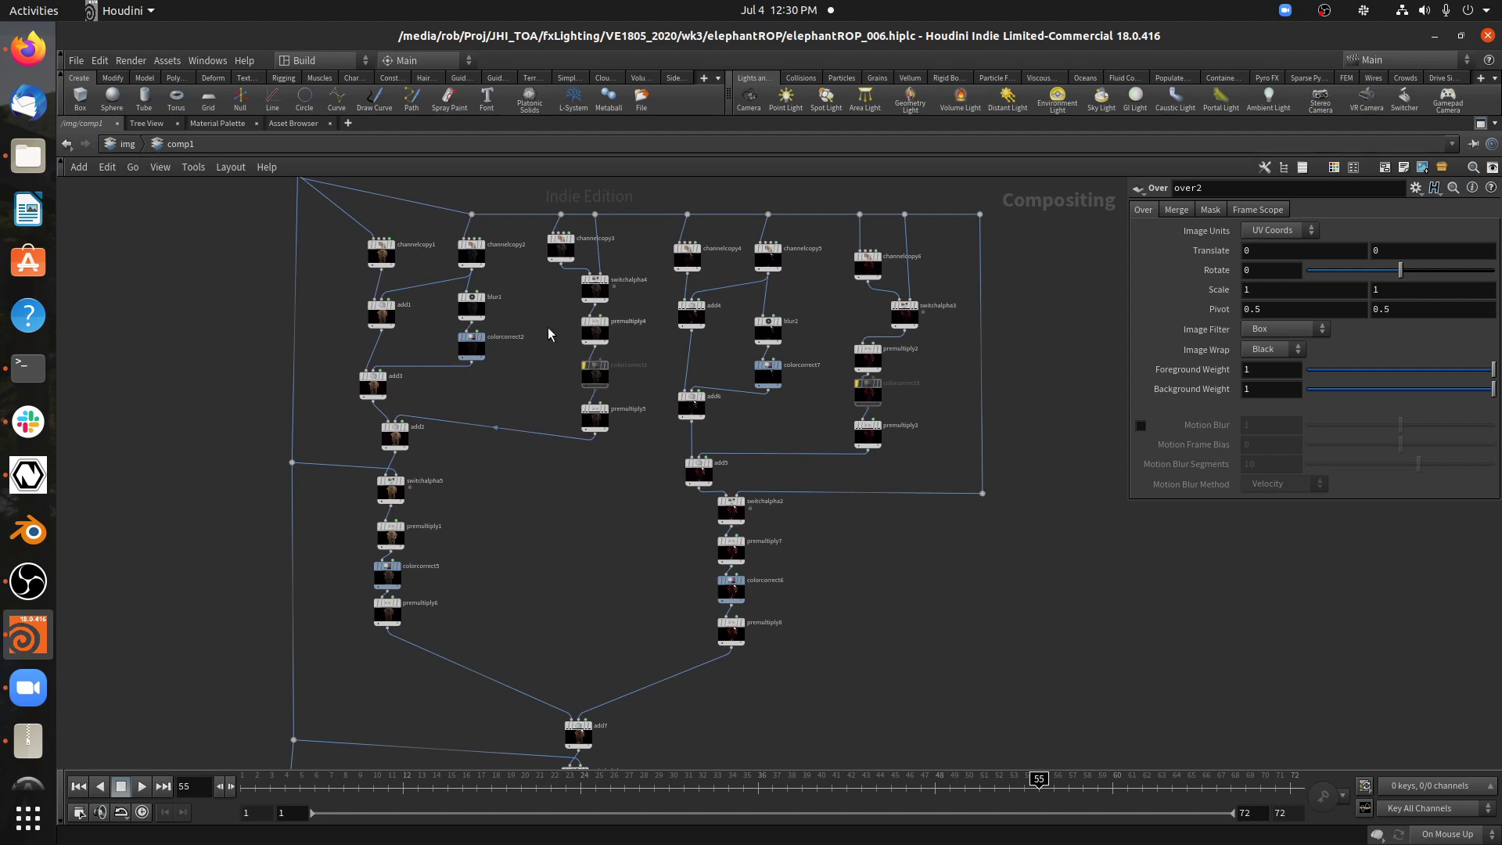
{"action": "mouse_move", "coordinate": [659, 400]}
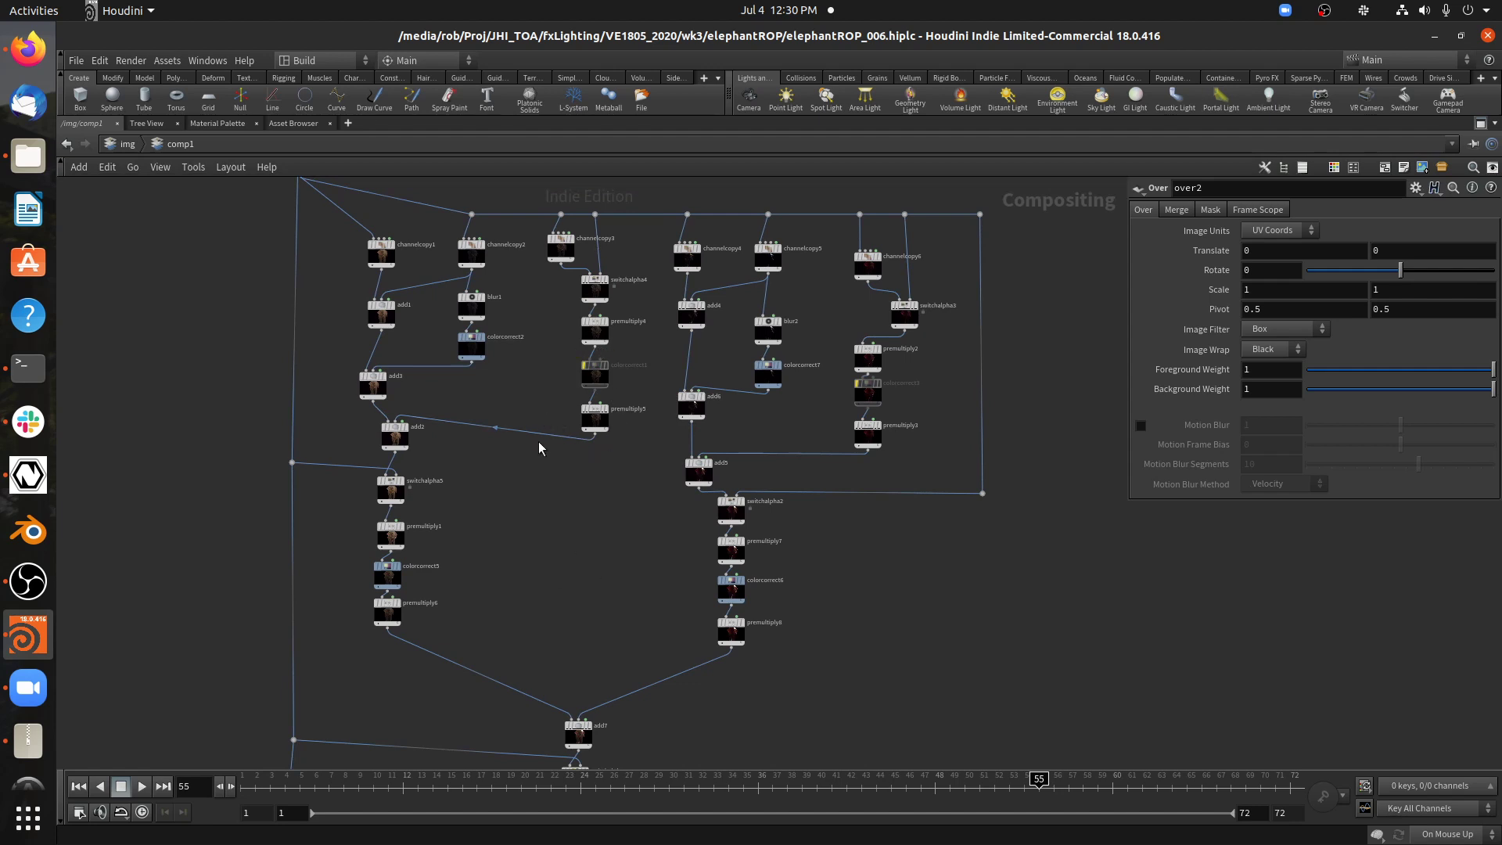
{"action": "mouse_move", "coordinate": [285, 264]}
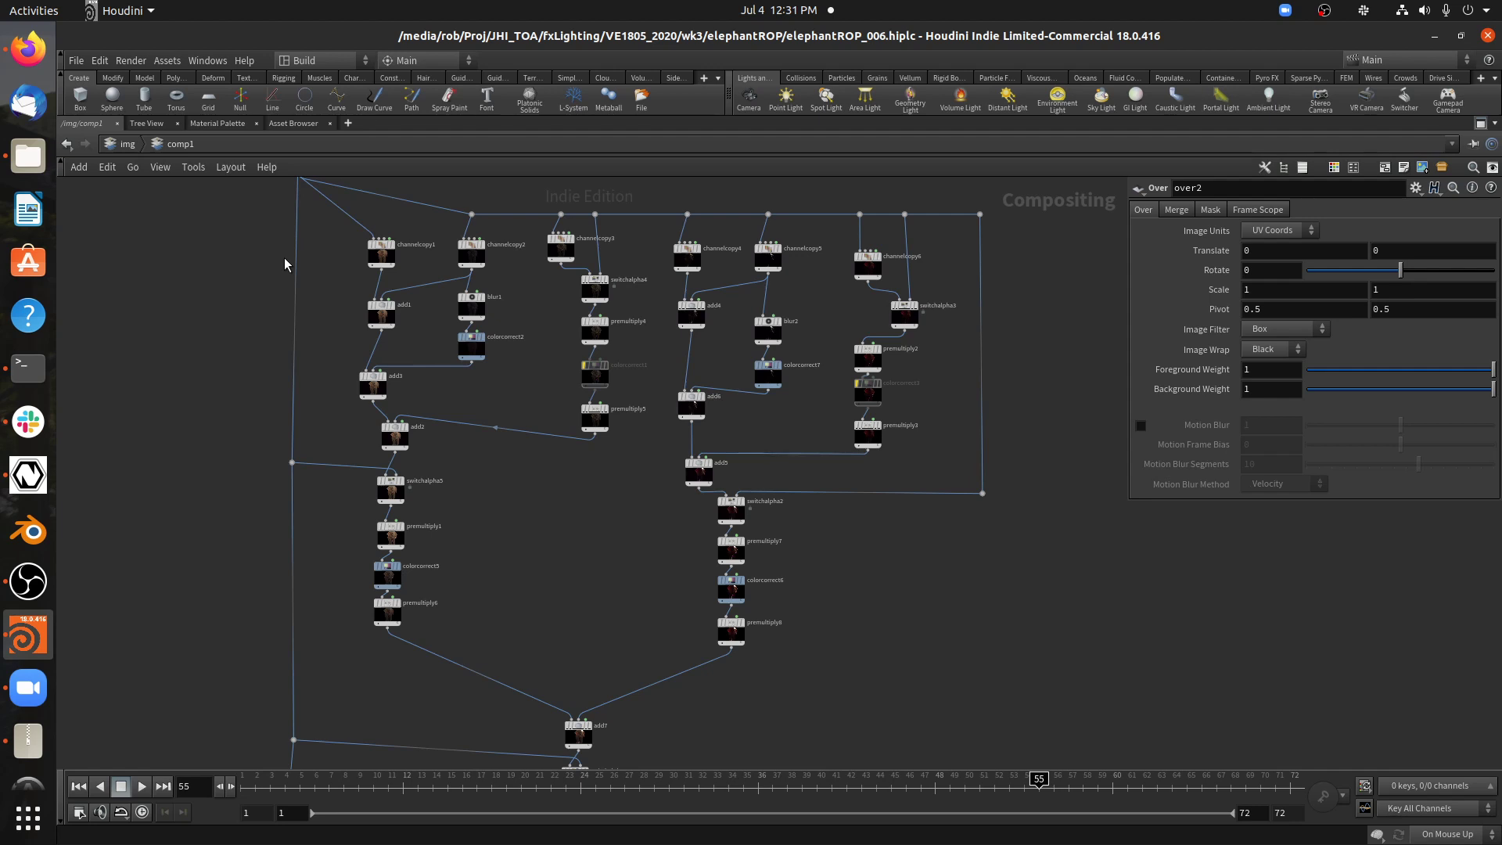
{"action": "mouse_move", "coordinate": [549, 469]}
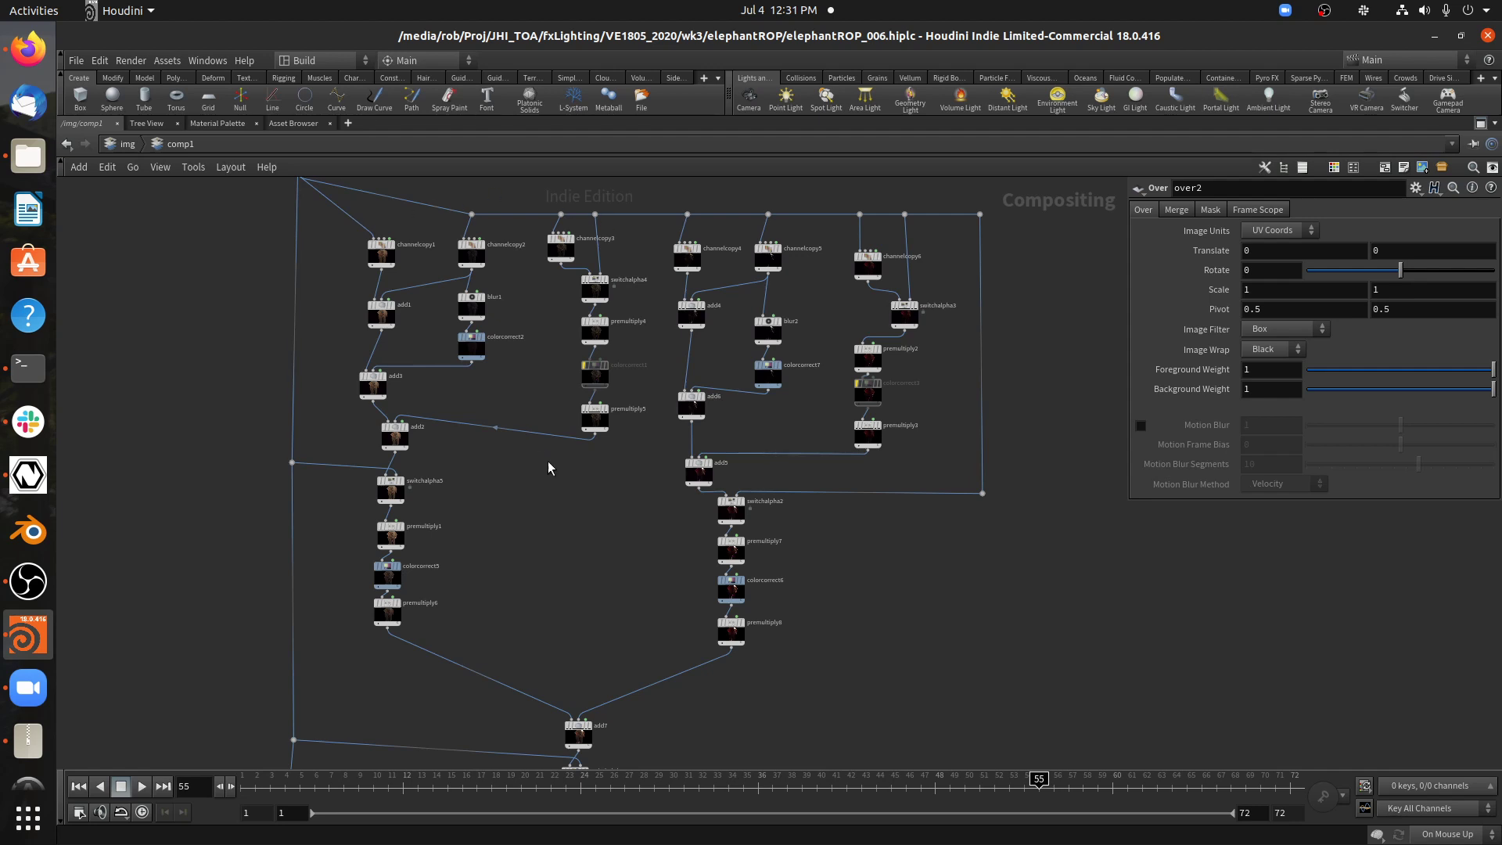
{"action": "mouse_move", "coordinate": [625, 512]}
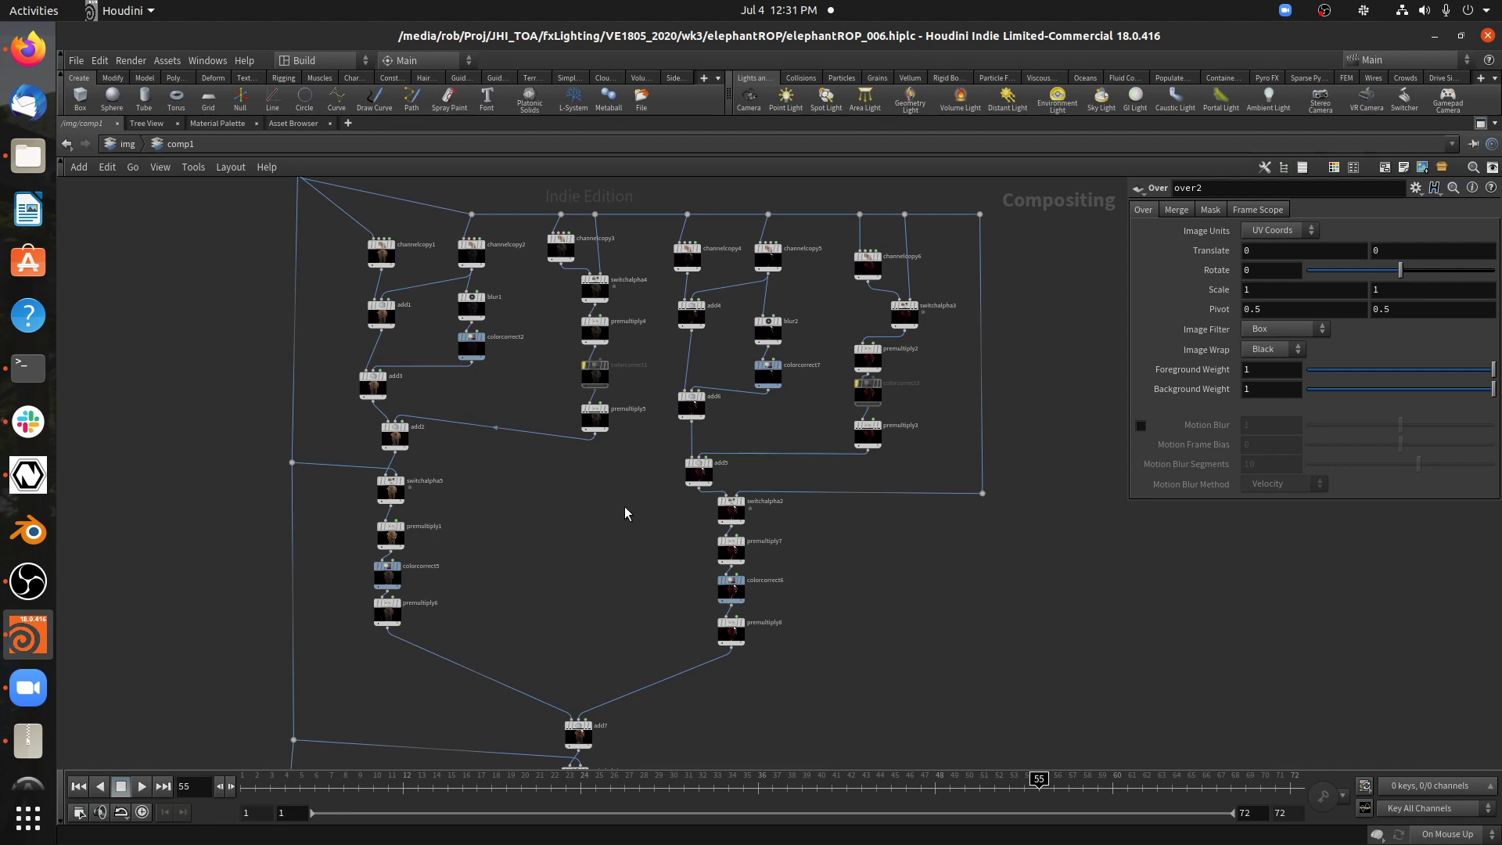
{"action": "mouse_move", "coordinate": [585, 294]}
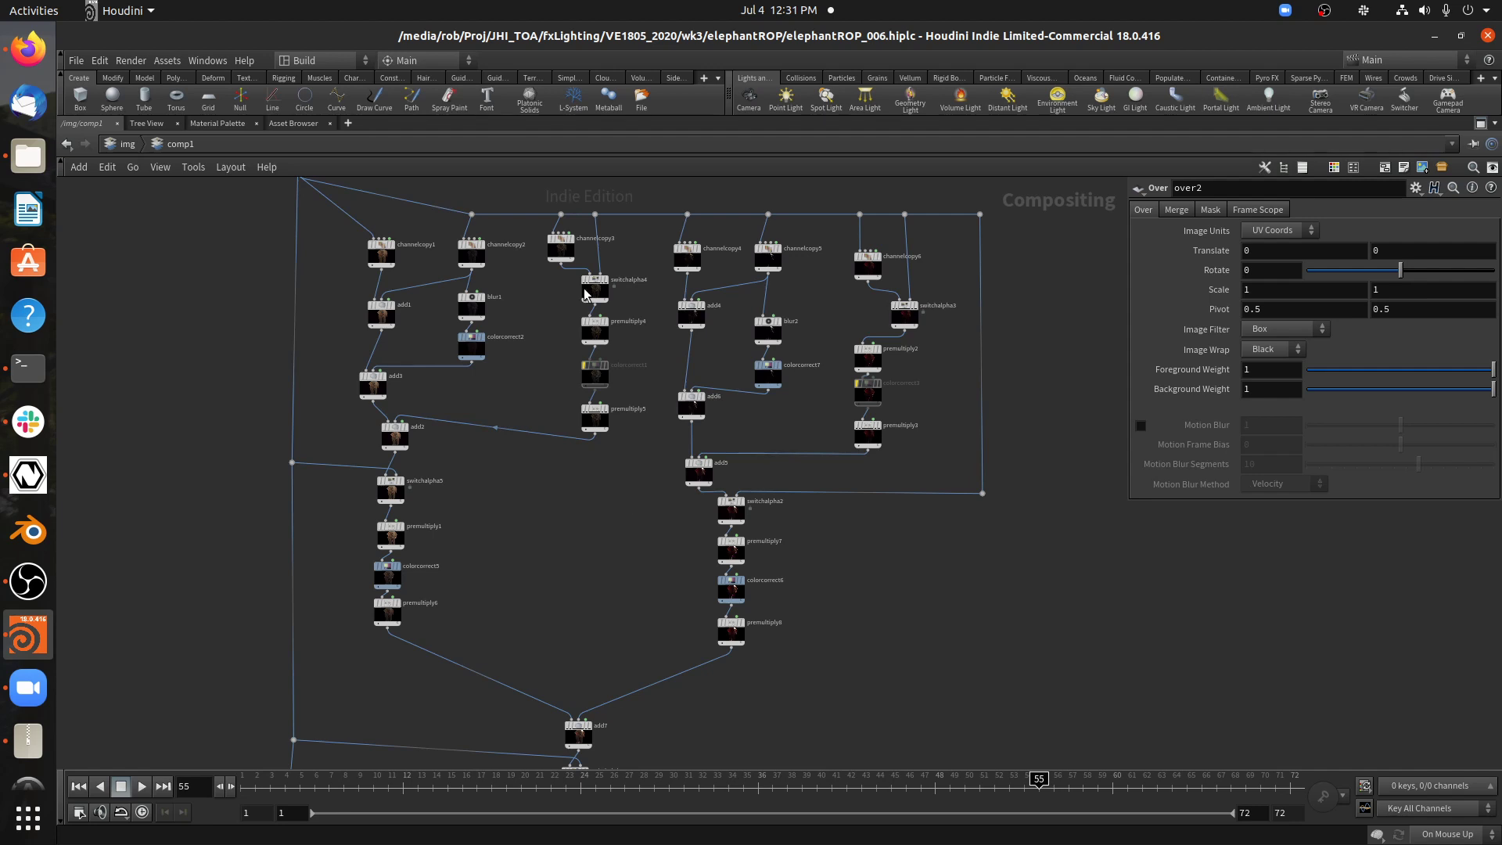
{"action": "left_click", "coordinate": [217, 123]}
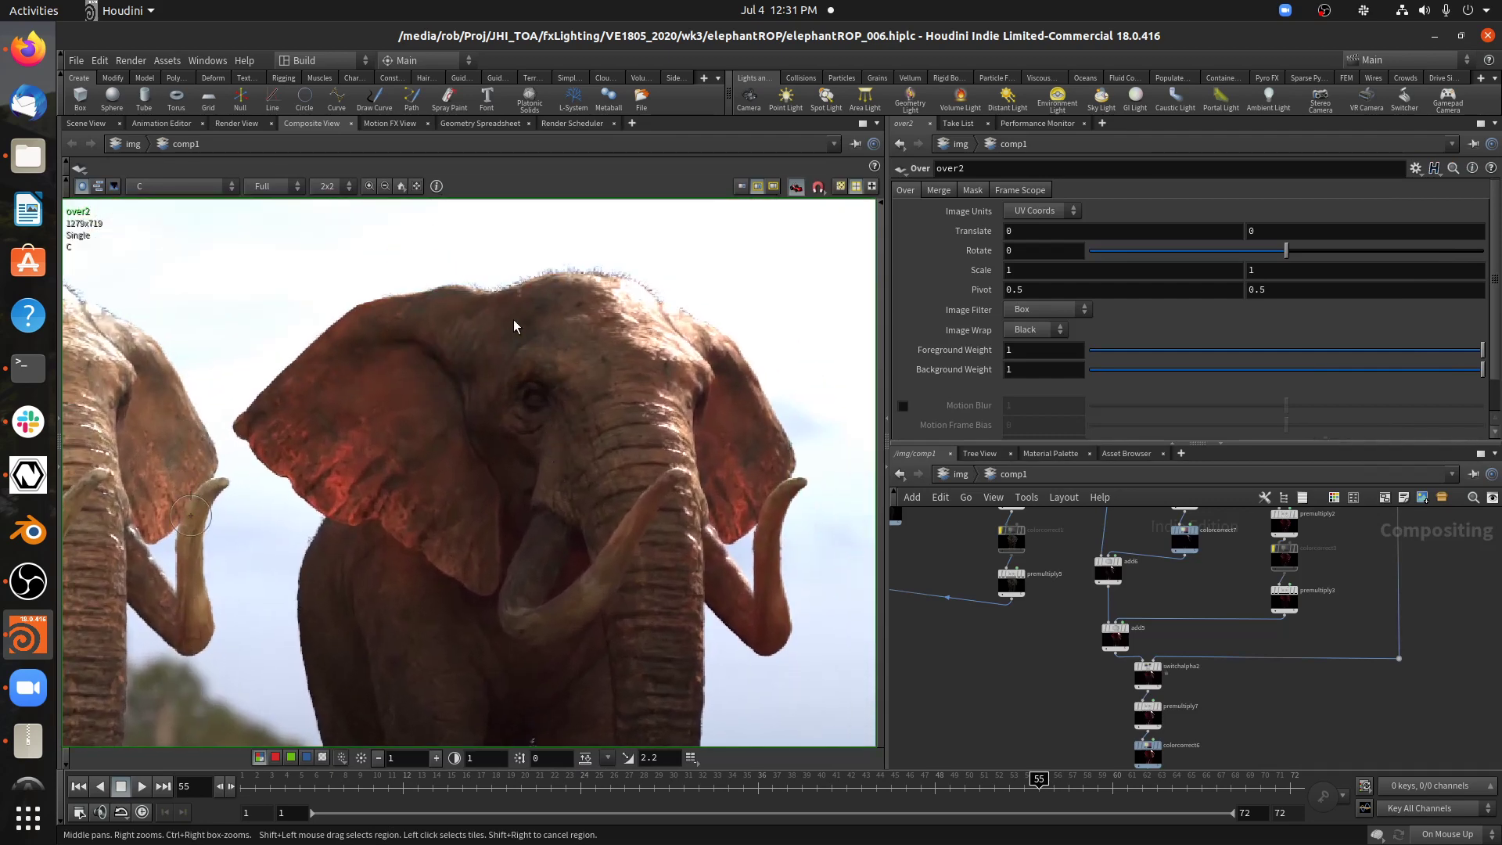
{"action": "mouse_move", "coordinate": [654, 295]}
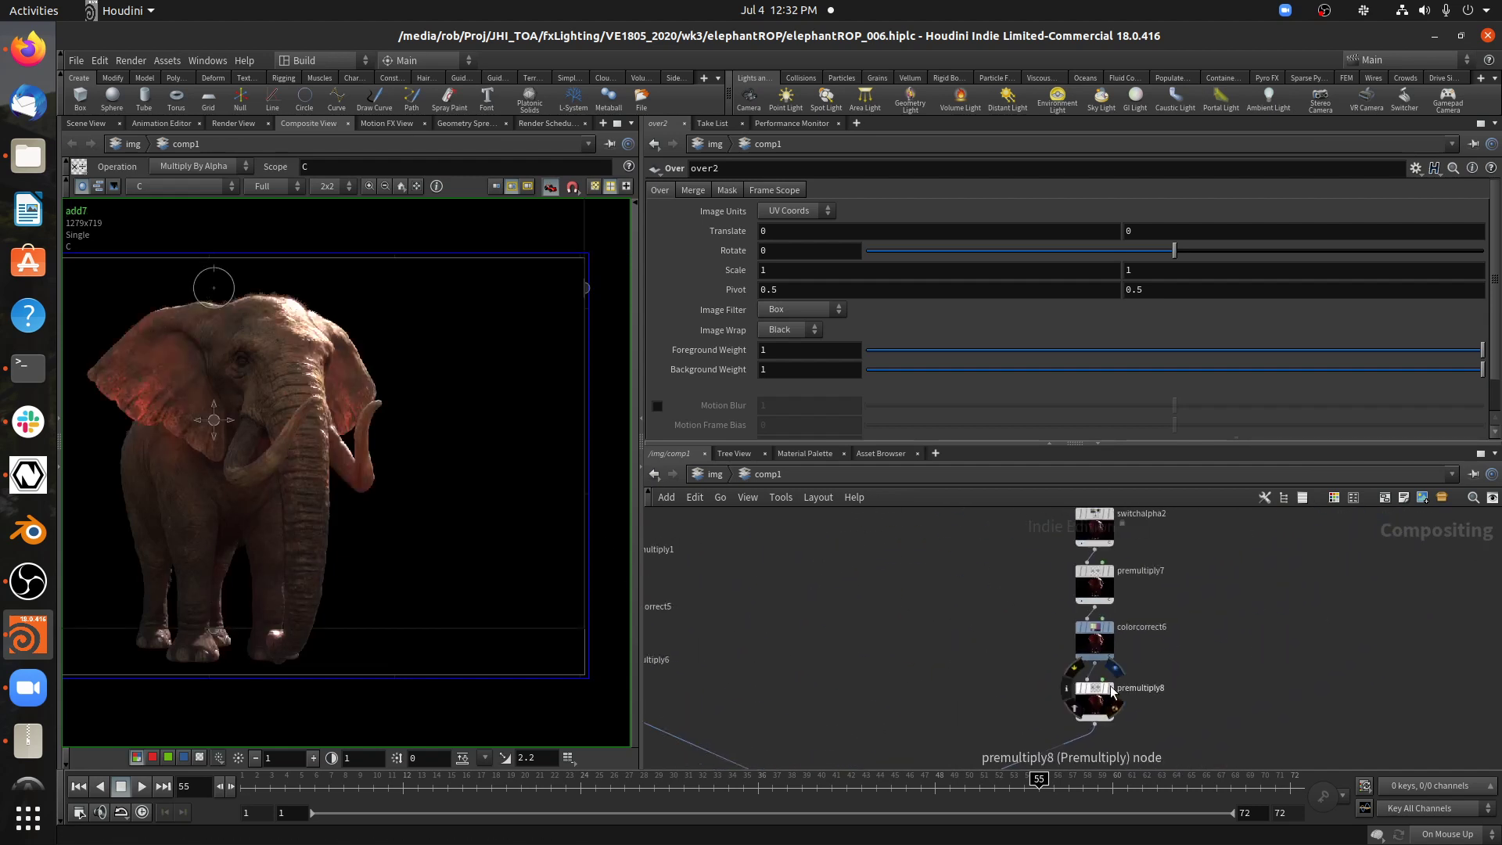
Select premultiply8 after the second colour correction plus the first branch's premultiply nodes
{"action": "left_click", "coordinate": [1093, 695]}
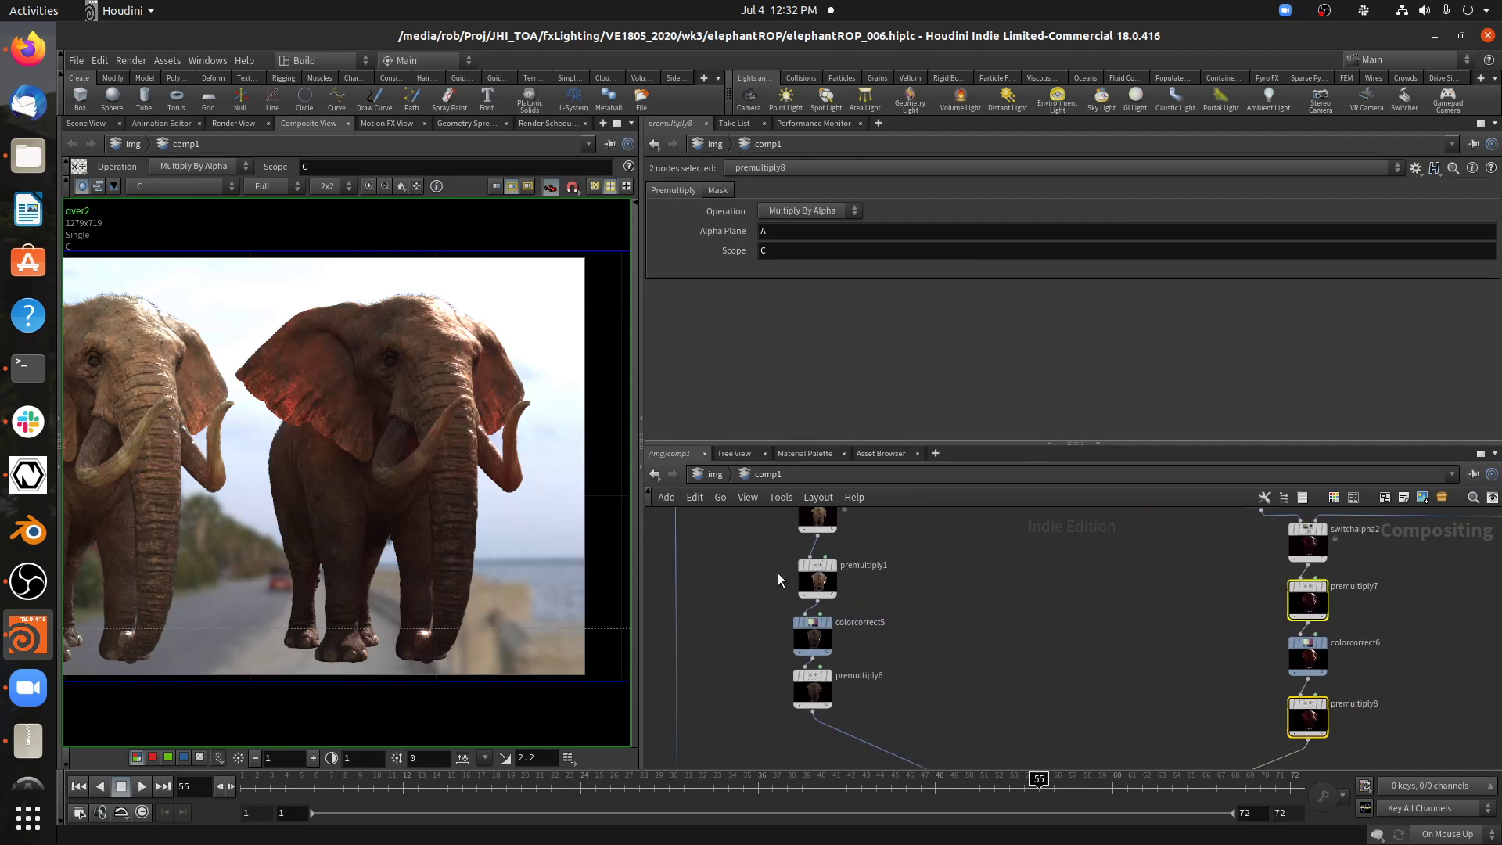
{"action": "left_click", "coordinate": [811, 688]}
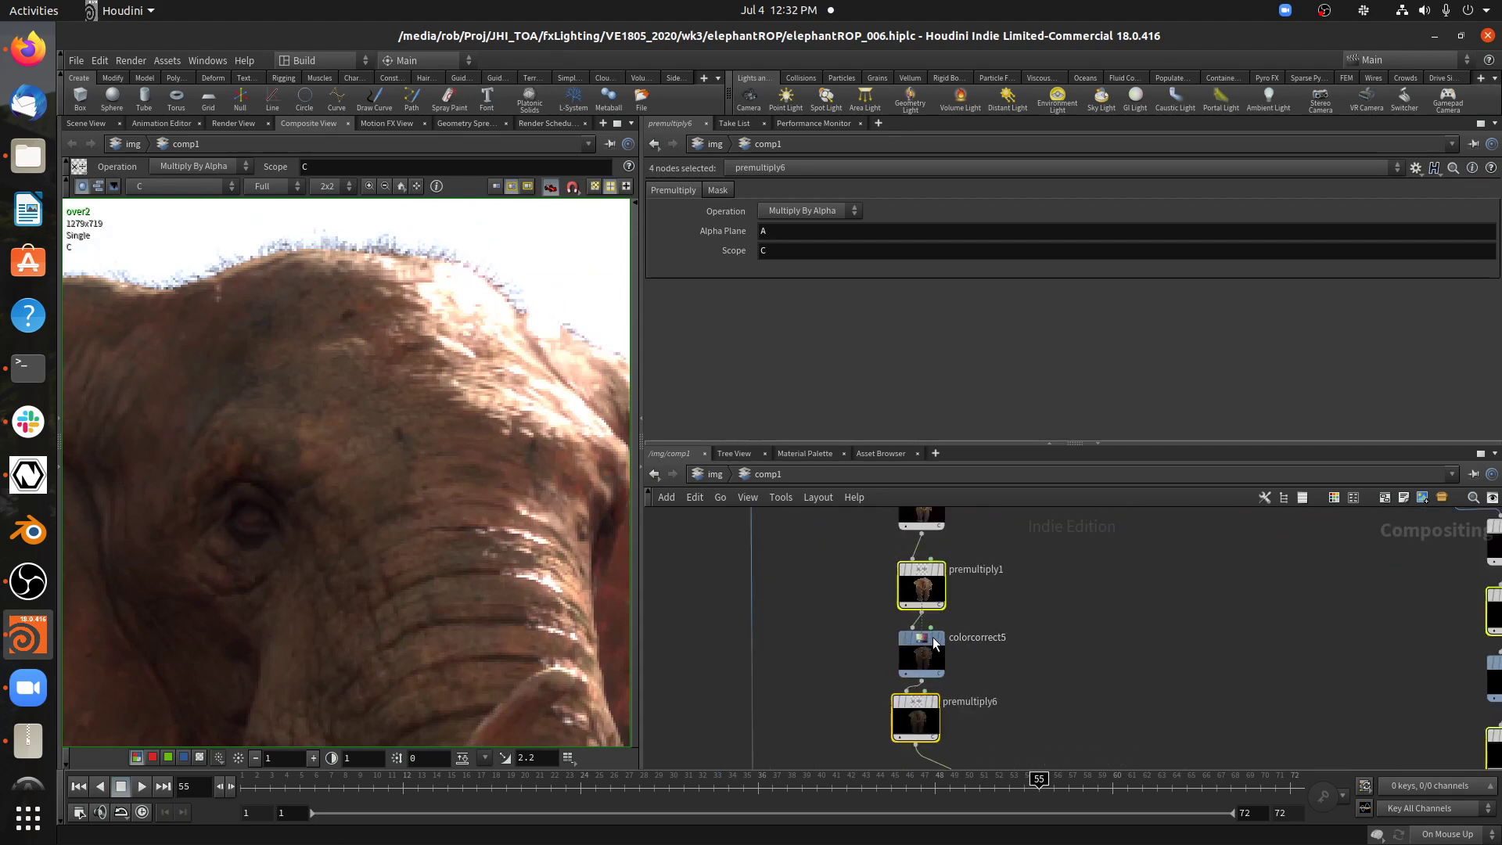
{"action": "mouse_move", "coordinate": [914, 637]}
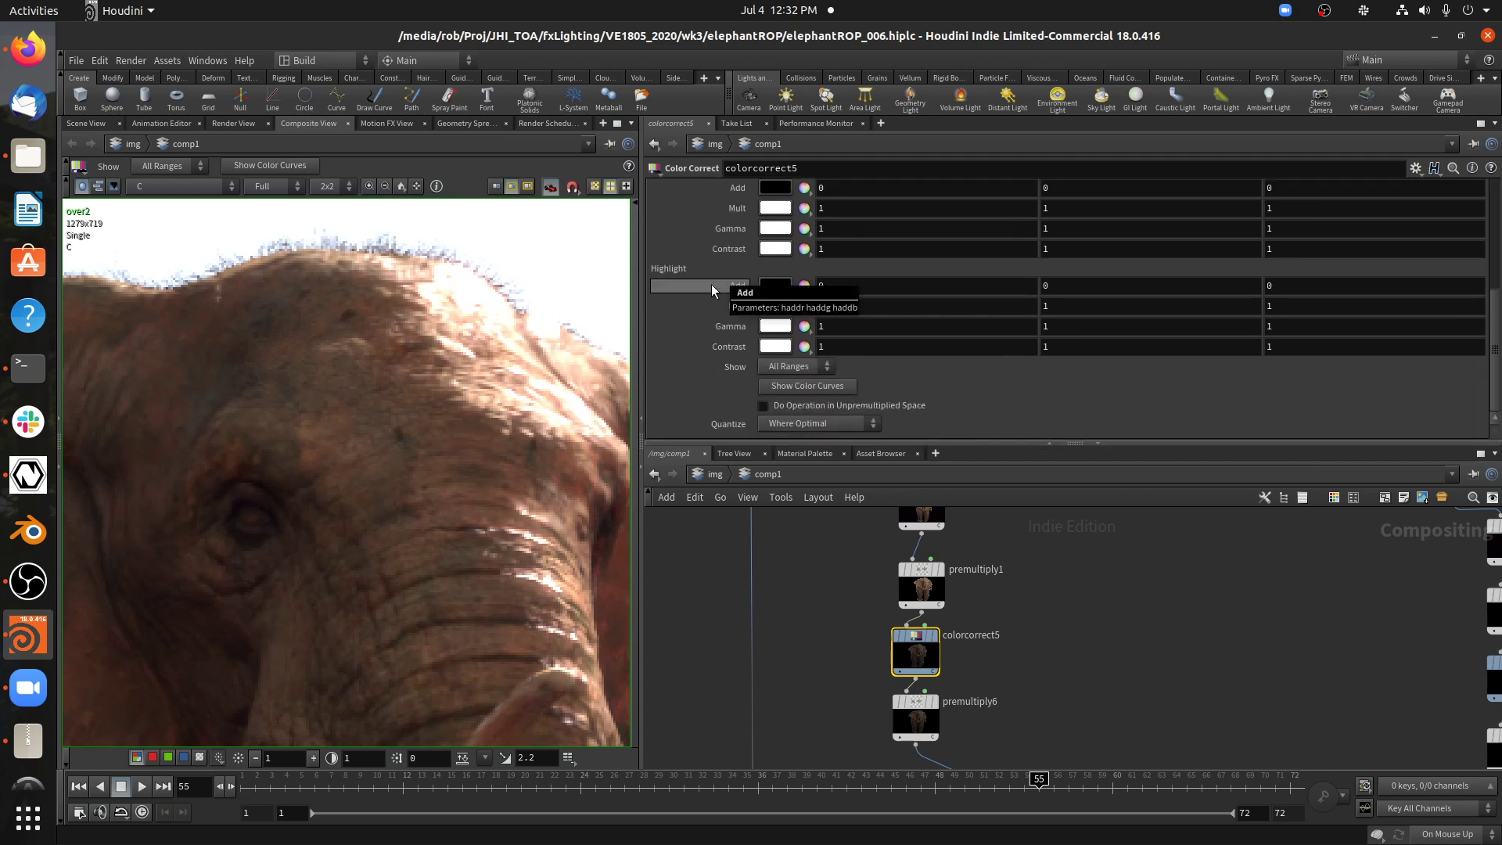
{"action": "mouse_move", "coordinate": [695, 372]}
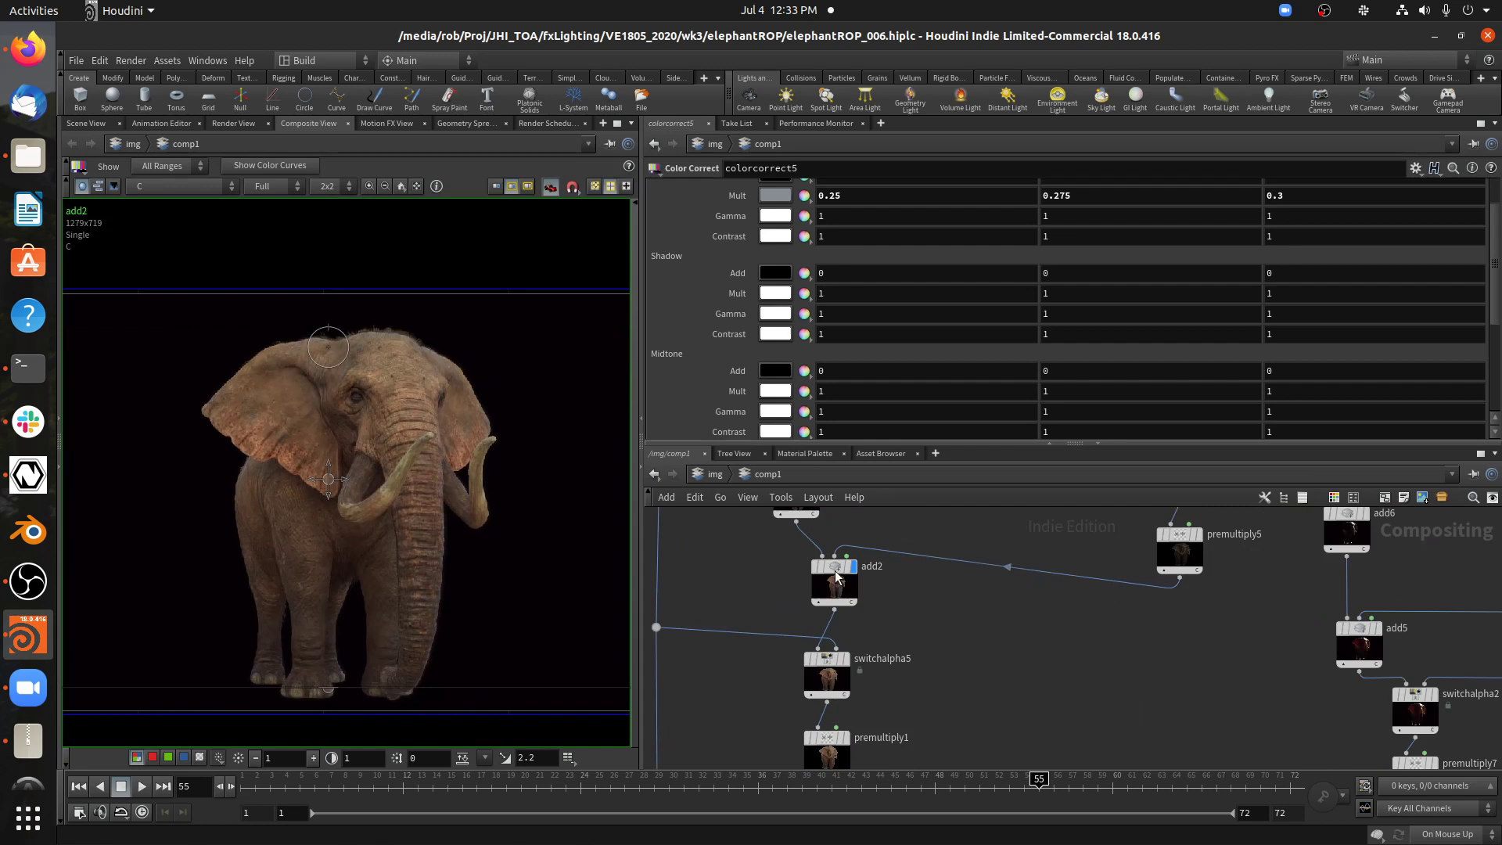
{"action": "mouse_move", "coordinate": [78, 756]}
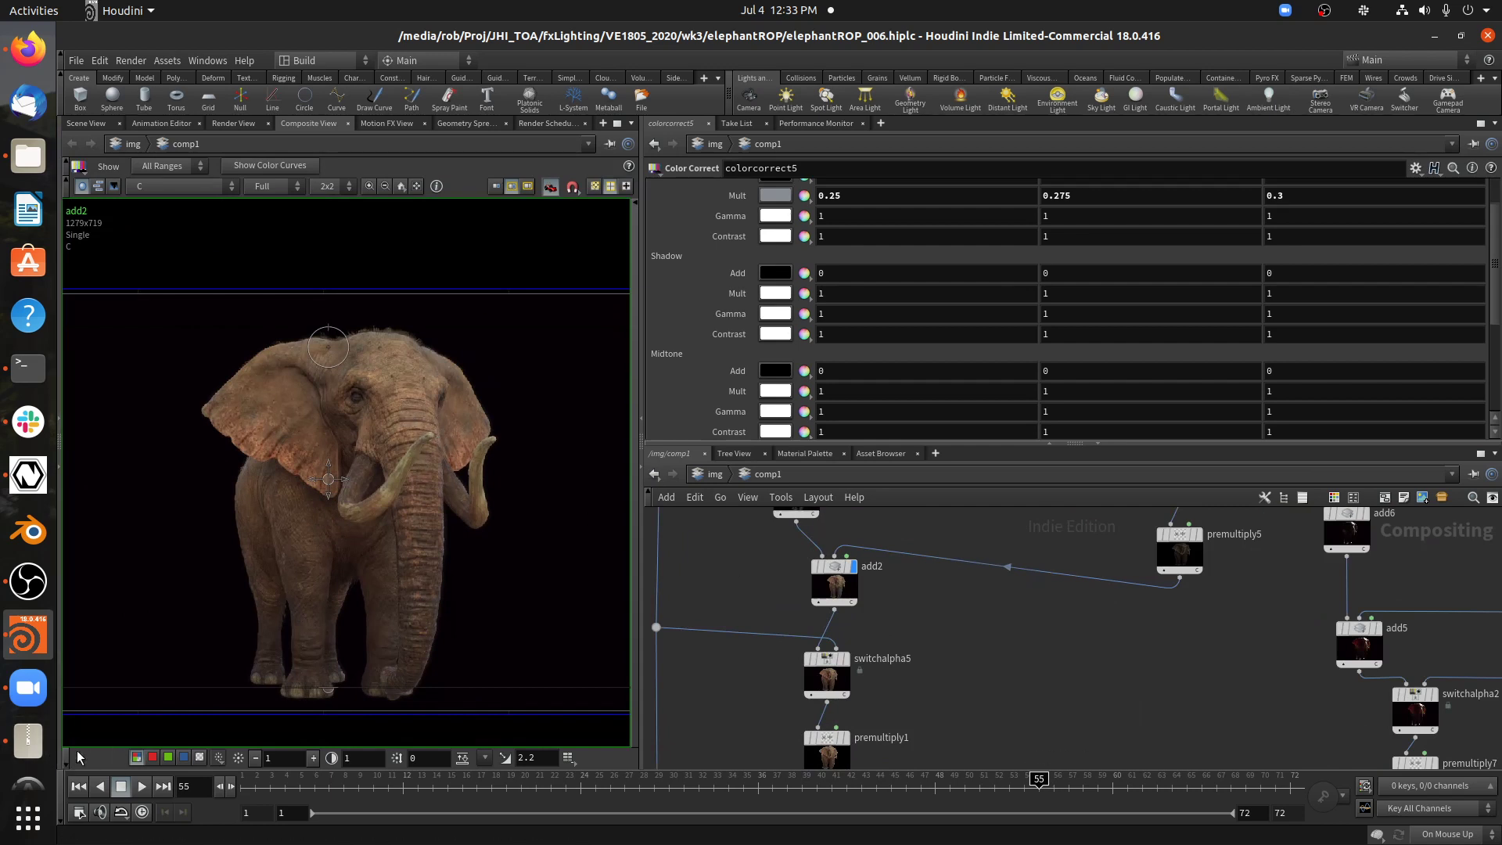
Show the alpha plane, pan to the first colour correction chain, and select premultiply1
{"action": "left_click", "coordinate": [198, 758]}
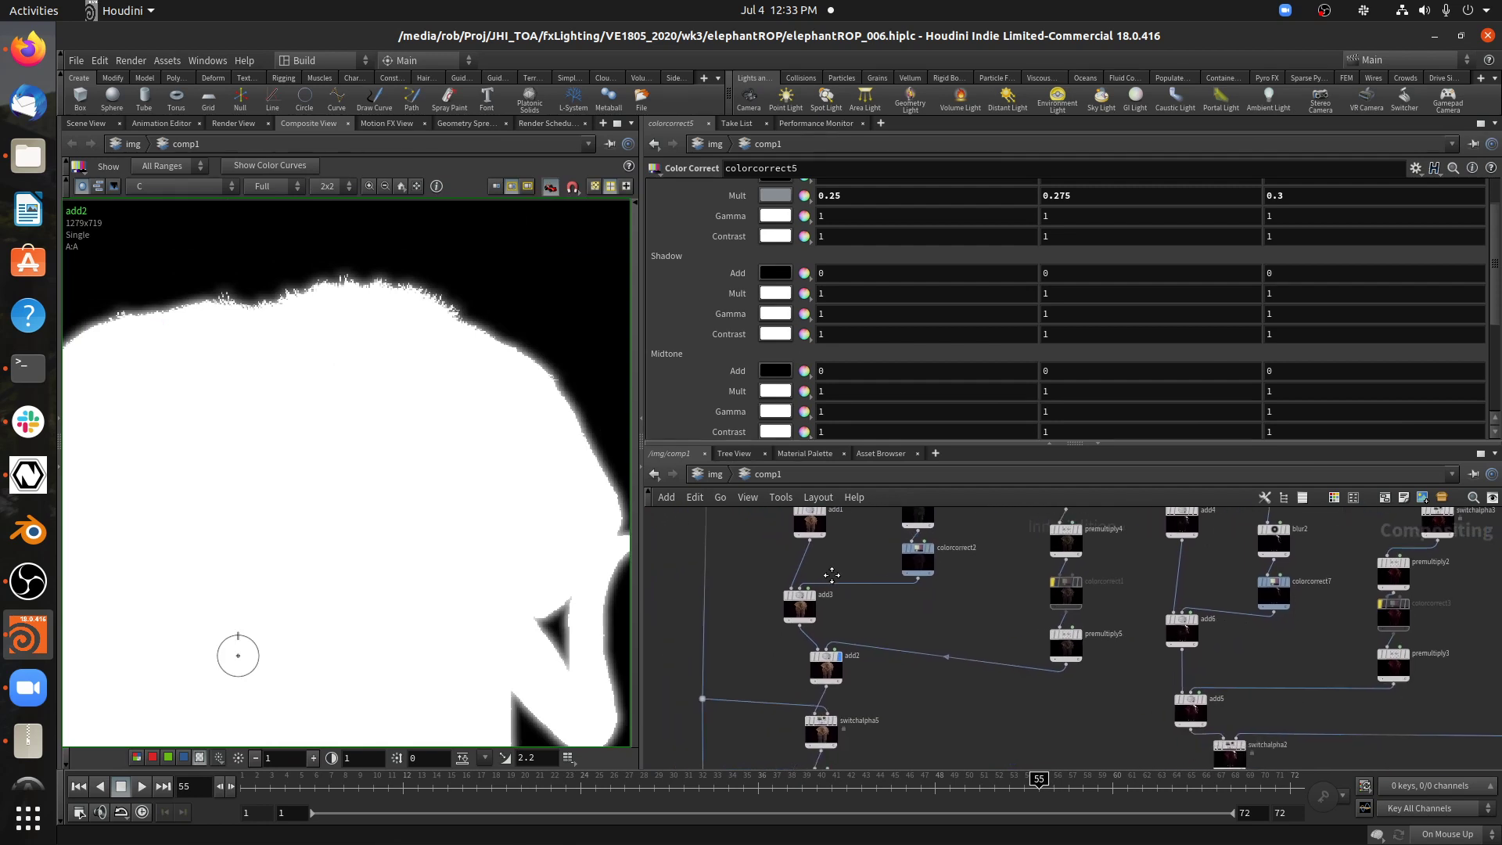
{"action": "left_click_drag", "start_coordinate": [834, 575], "coordinate": [747, 599]}
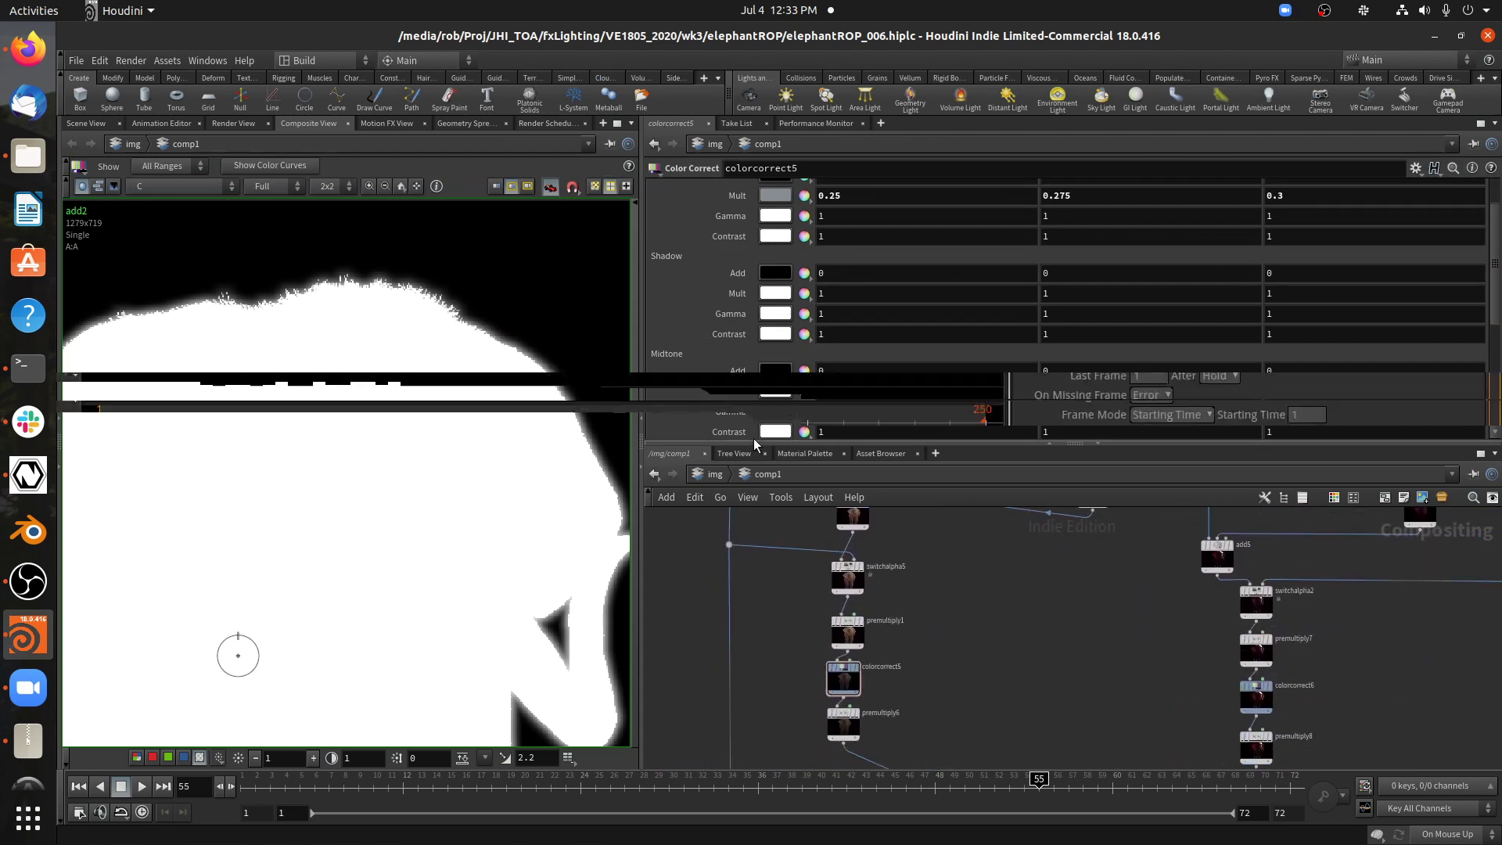
{"action": "left_click", "coordinate": [847, 585]}
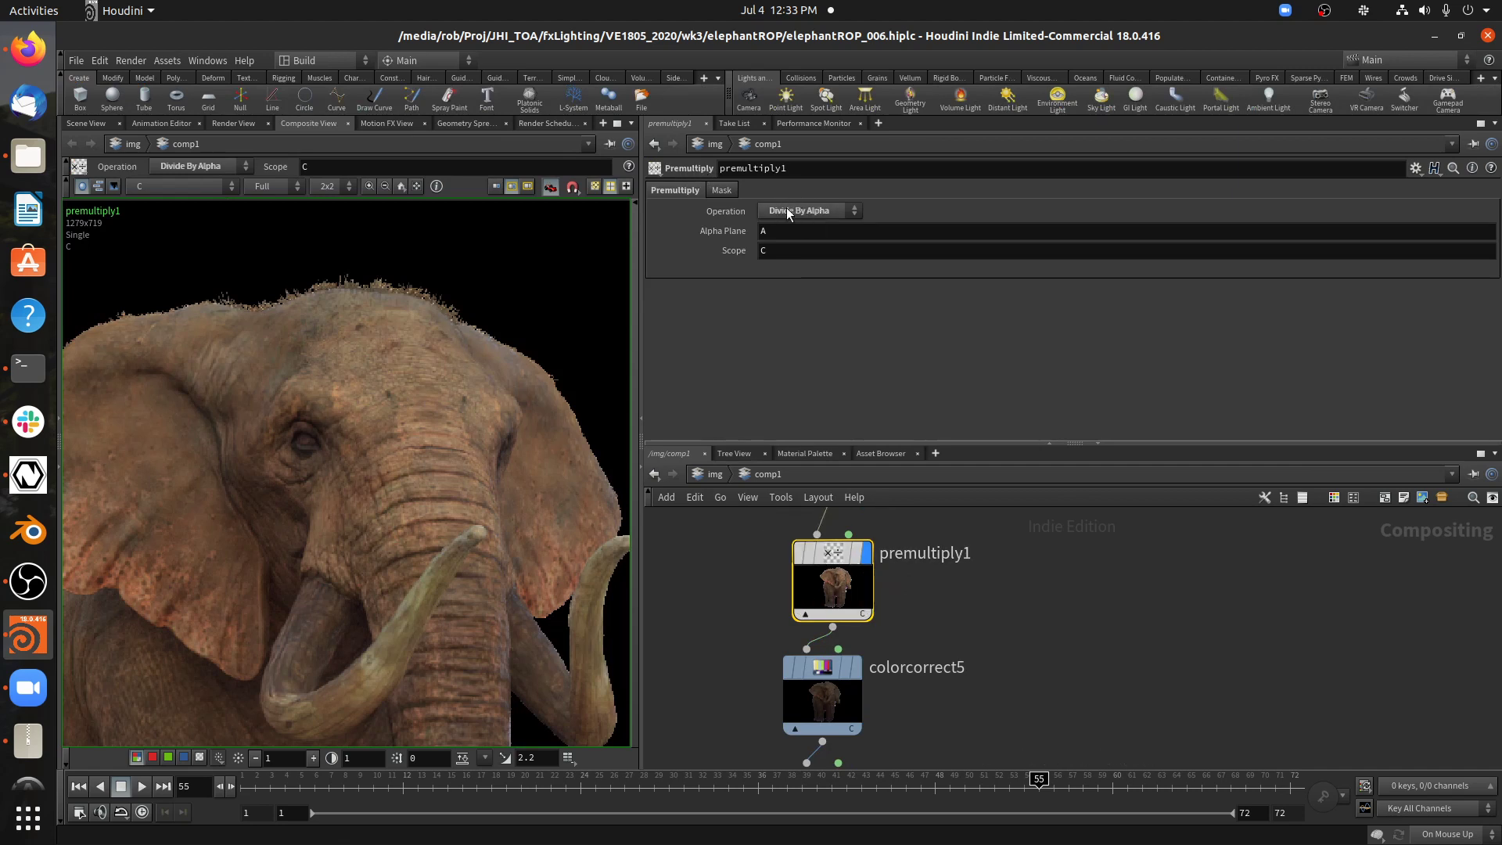
Set premultiply1's Operation to Divide By Alpha
{"action": "left_click", "coordinate": [808, 209]}
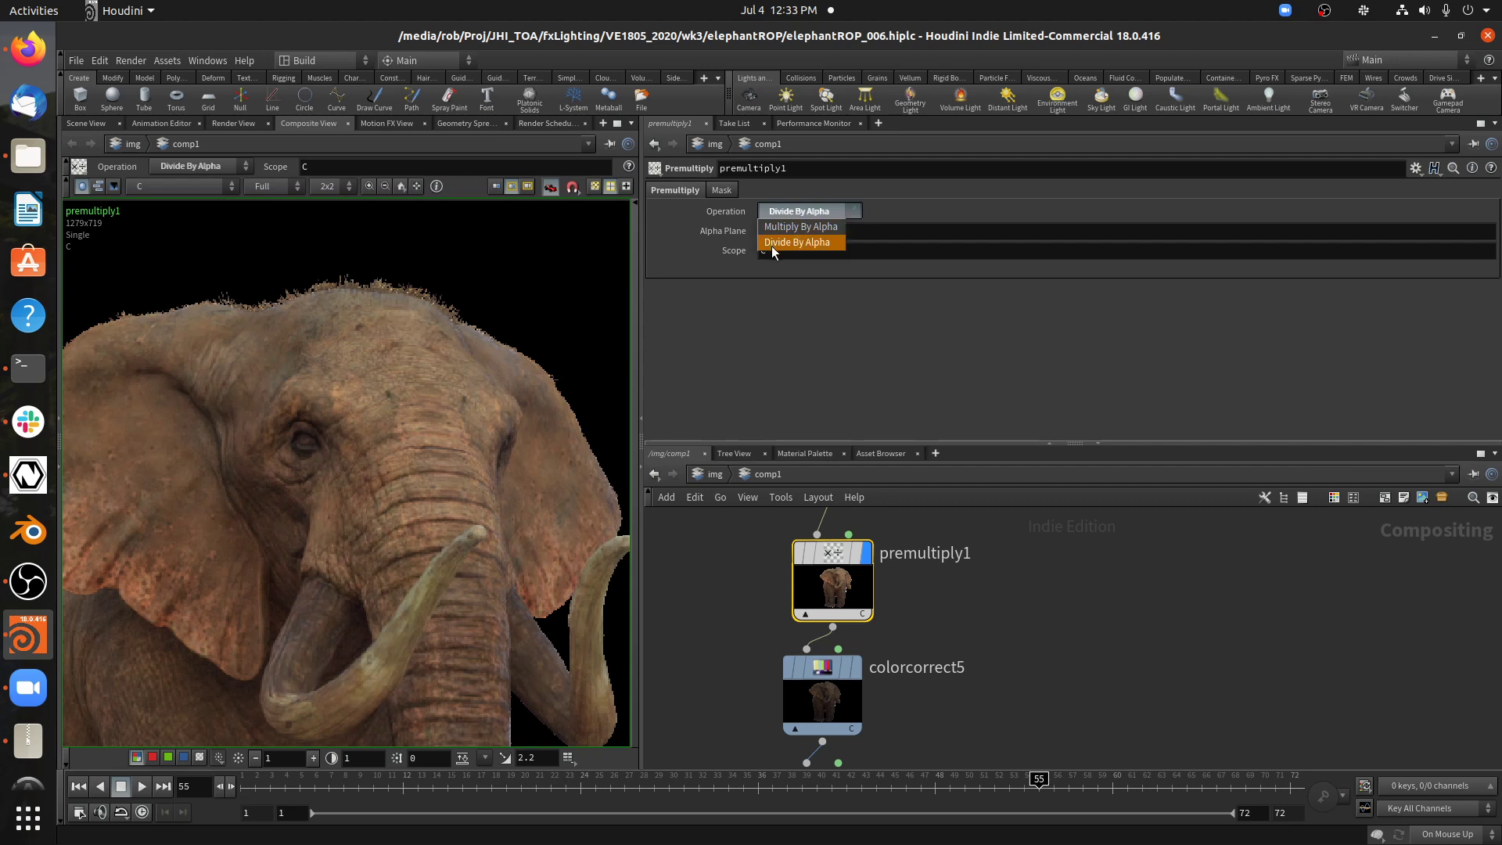
{"action": "left_click", "coordinate": [796, 242]}
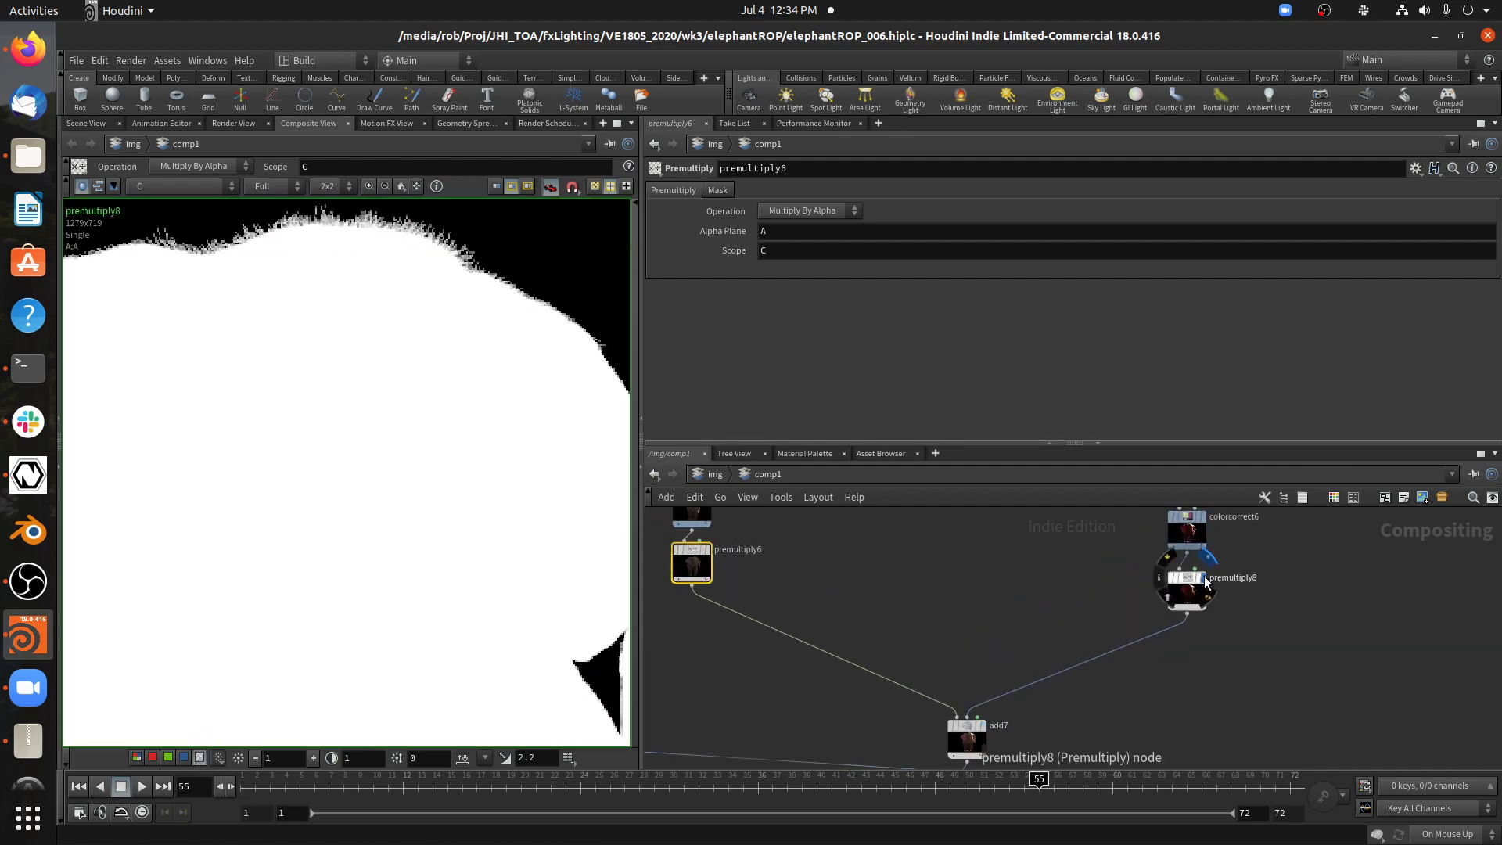
Inspect premultiply8's alpha, then select over1 that layers the two elephants
{"action": "left_click", "coordinate": [690, 562]}
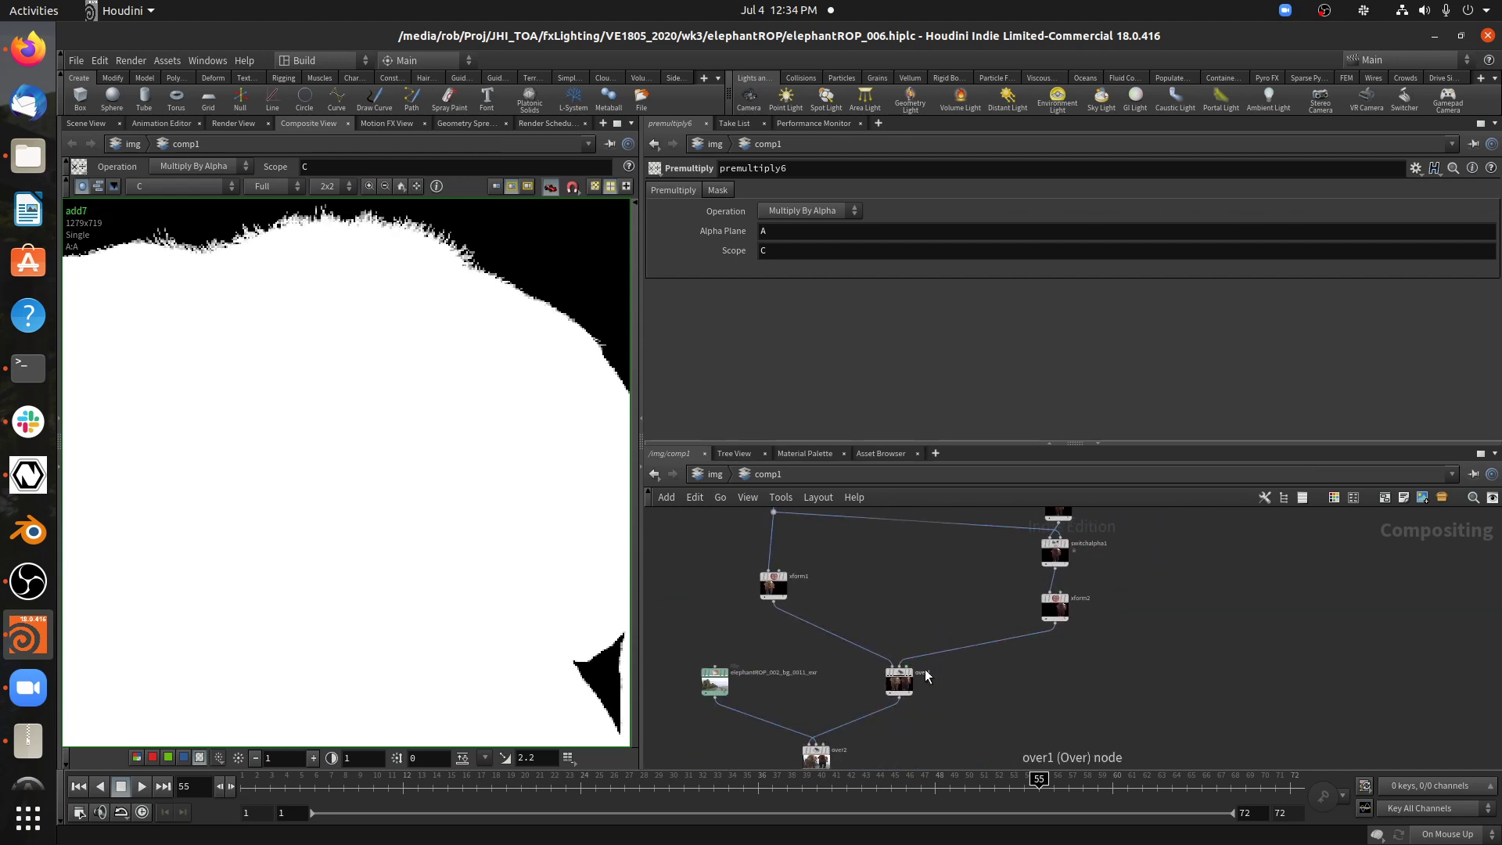
{"action": "left_click", "coordinate": [899, 680]}
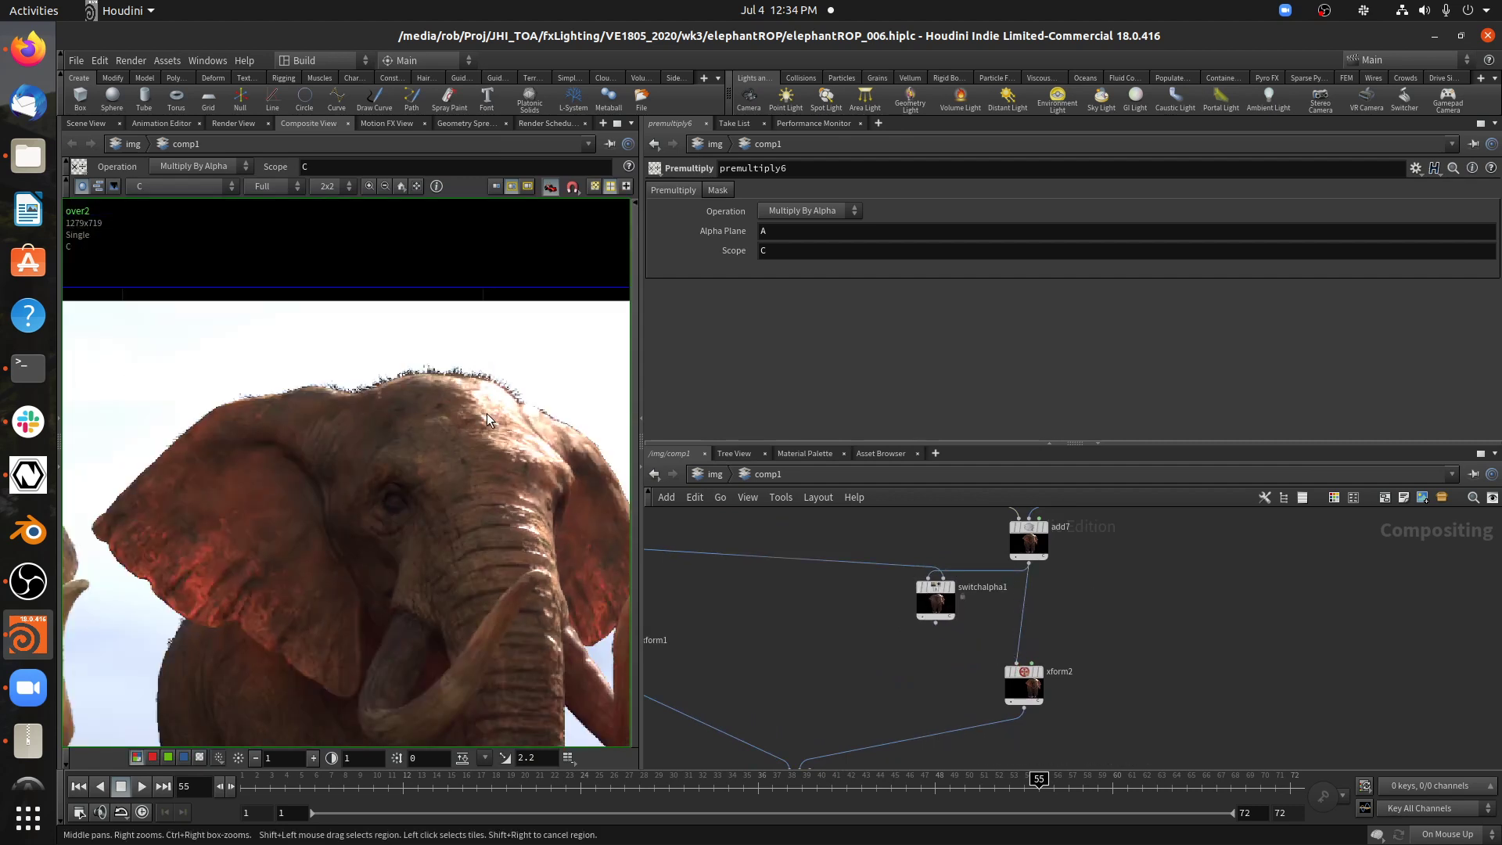
{"action": "mouse_move", "coordinate": [460, 374]}
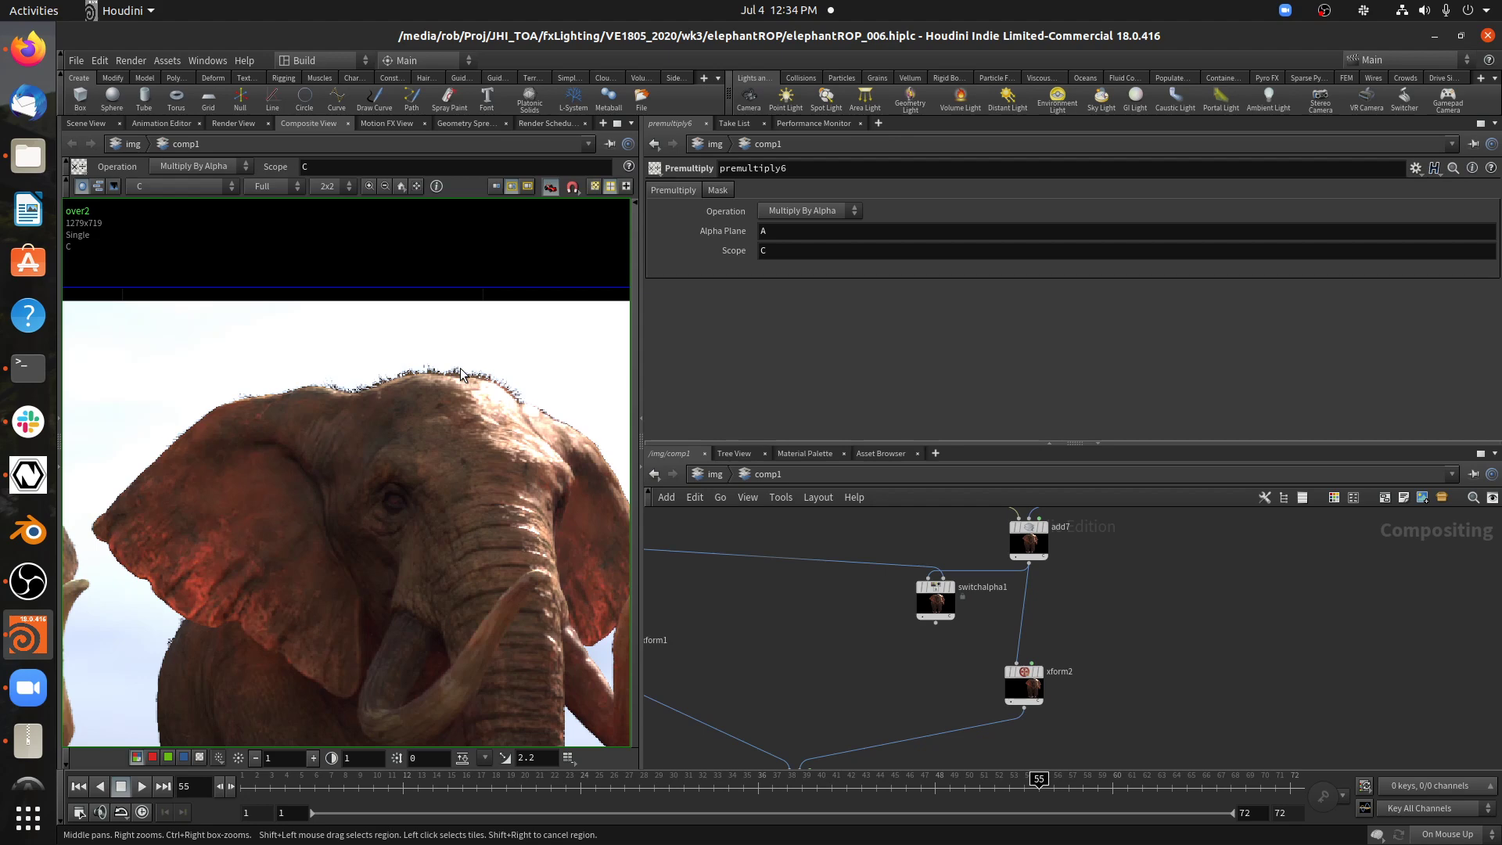
Zoom onto the fringed head edge and show switchalpha1's Redo Premultiply setting
{"action": "scroll", "scroll_direction": "down", "scroll_amount": 3}
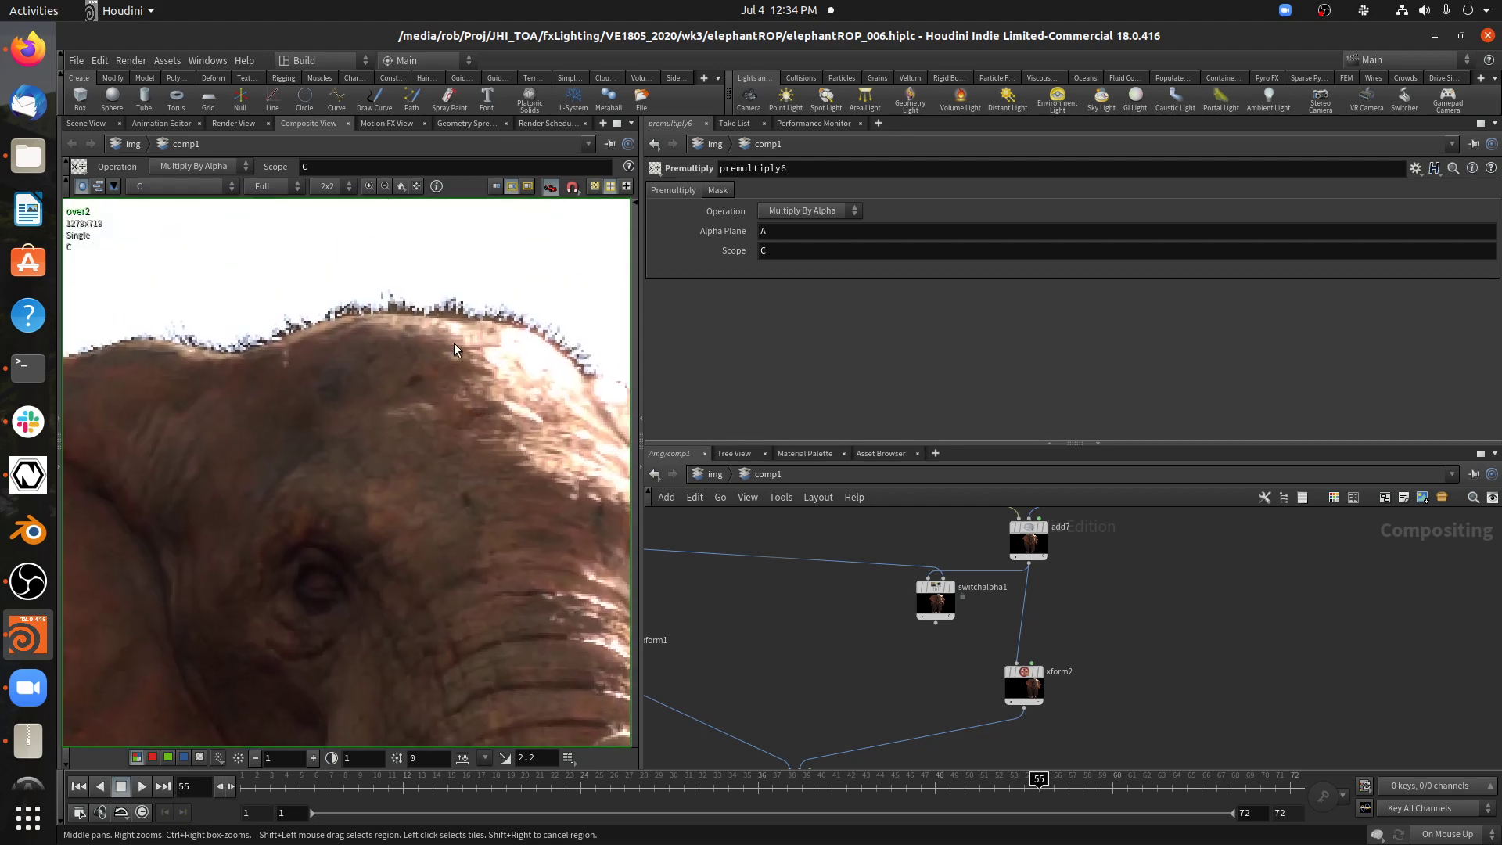
{"action": "mouse_move", "coordinate": [482, 320]}
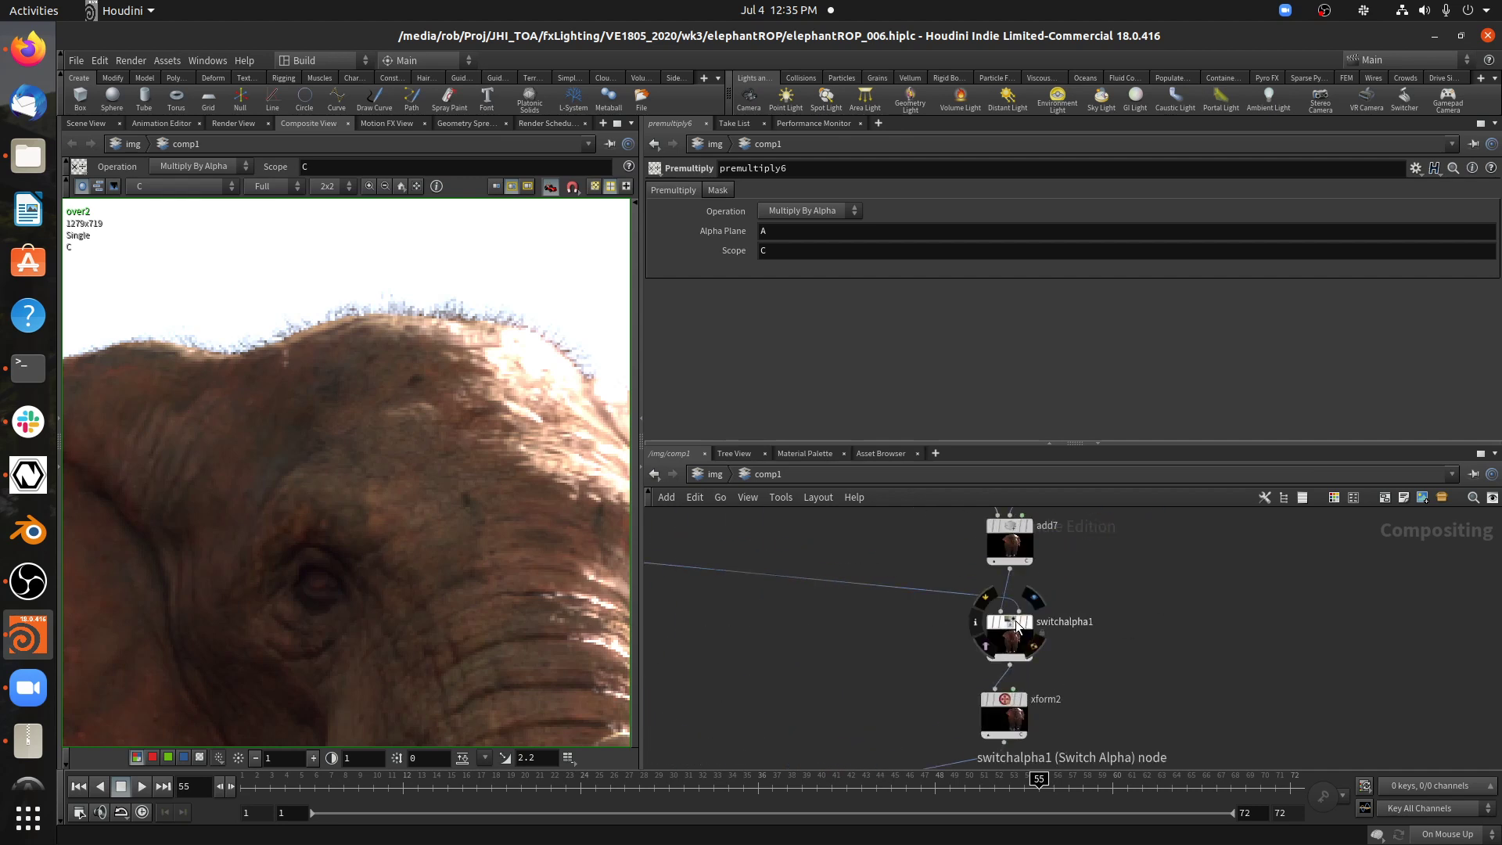
{"action": "left_click", "coordinate": [1007, 638]}
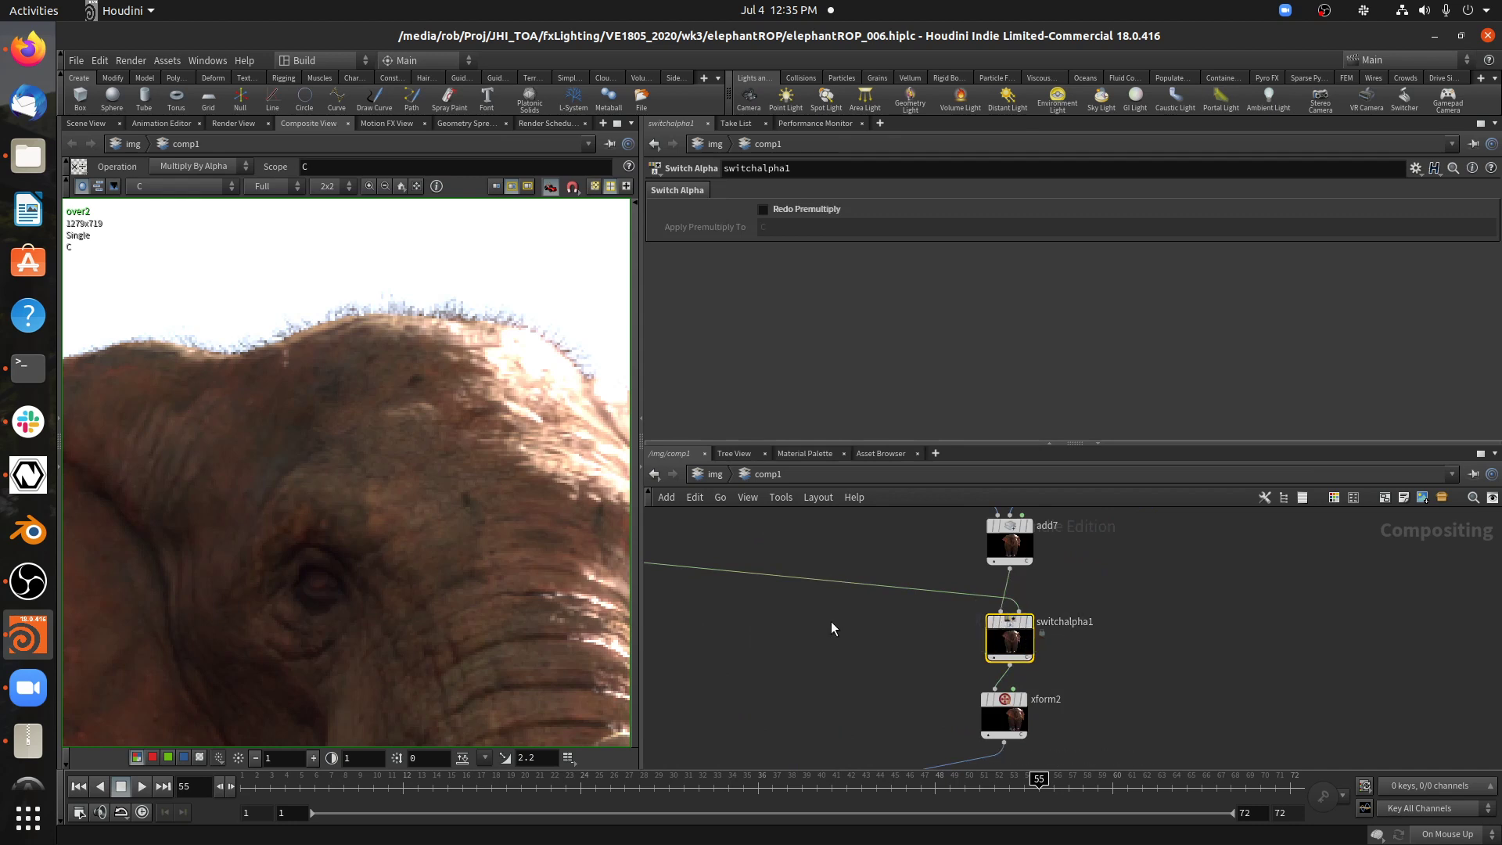